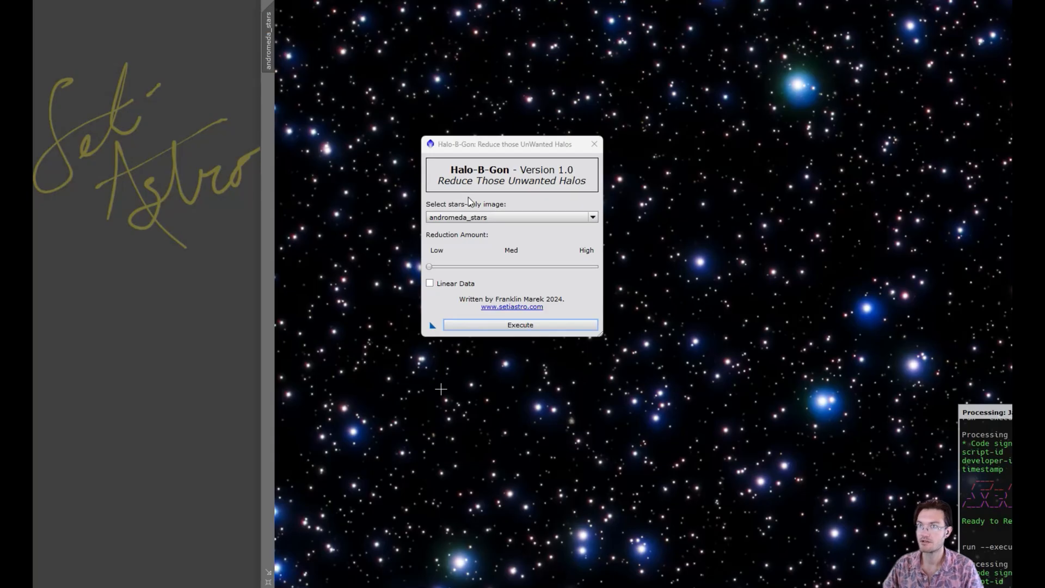
Run Halo-B-Gon on andromeda_stars at low reduction amount.
drag(503, 144, 441, 159)
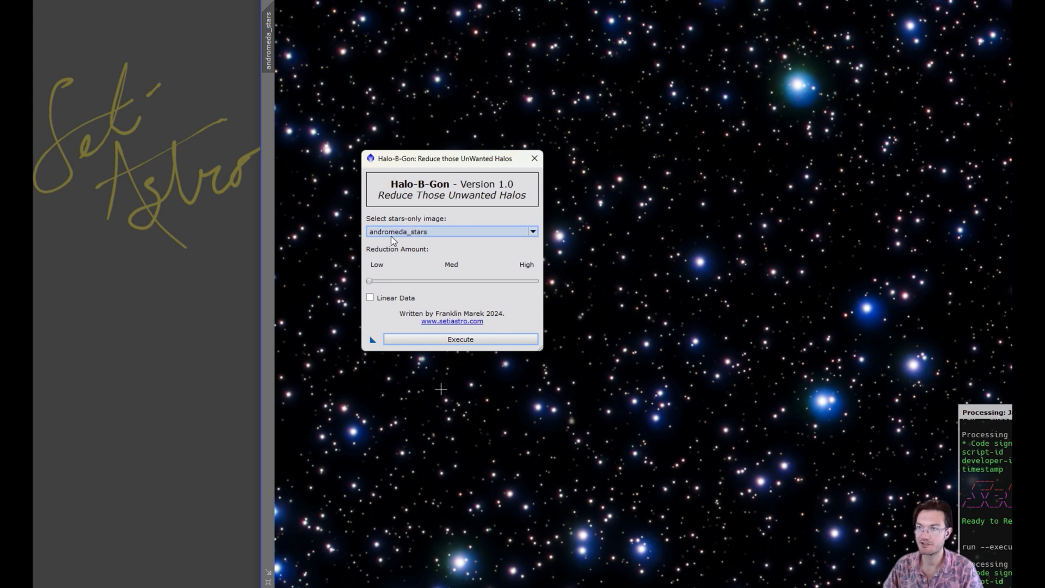
mouse_move(391, 220)
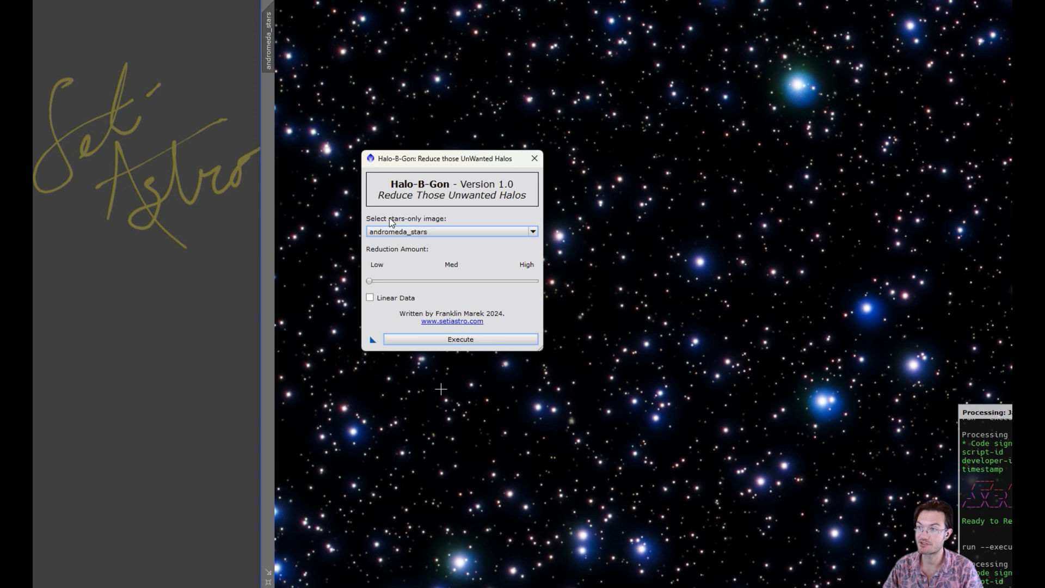
mouse_move(441, 267)
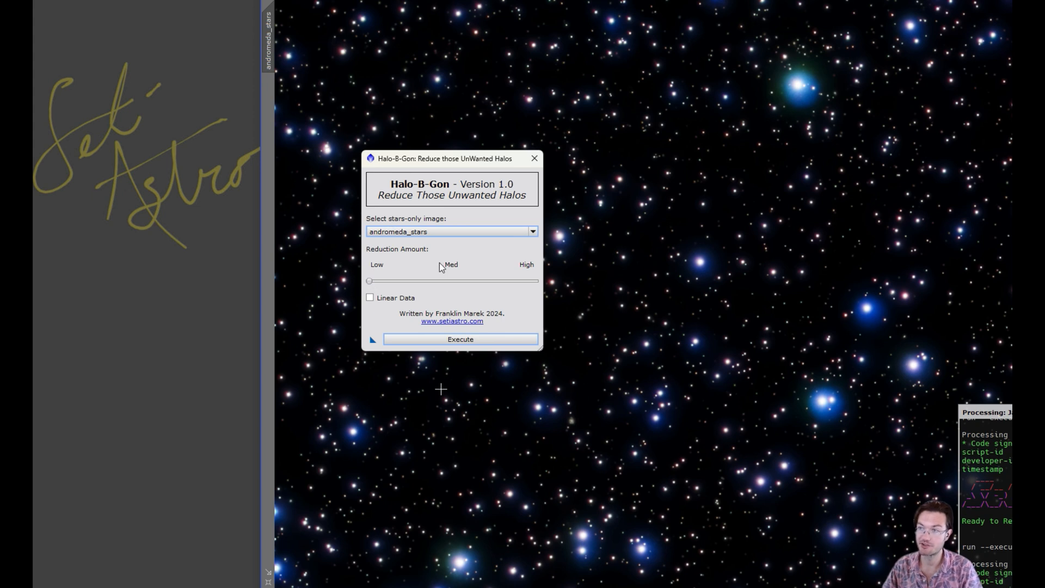
mouse_move(415, 333)
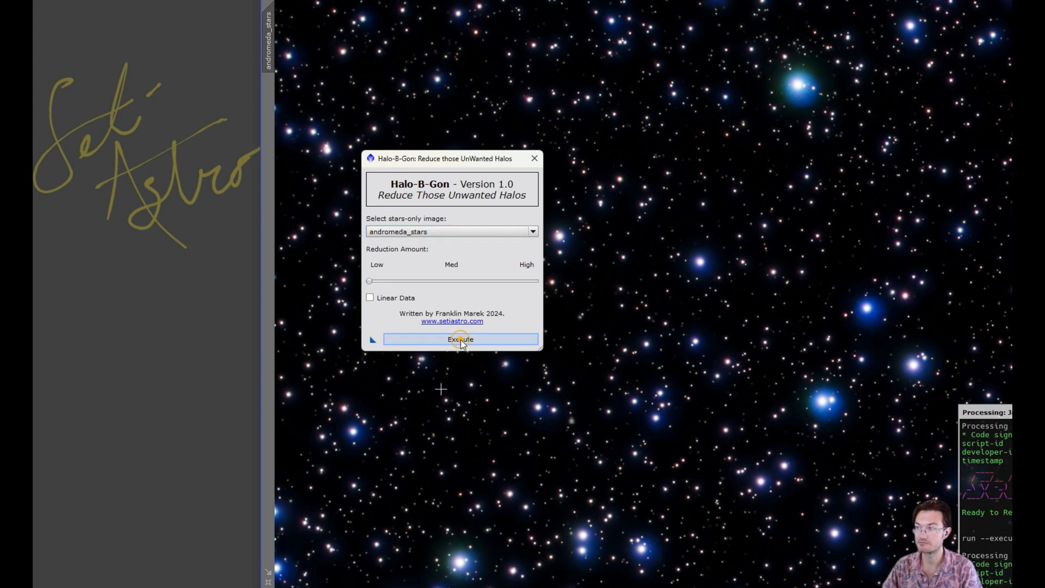
click(460, 339)
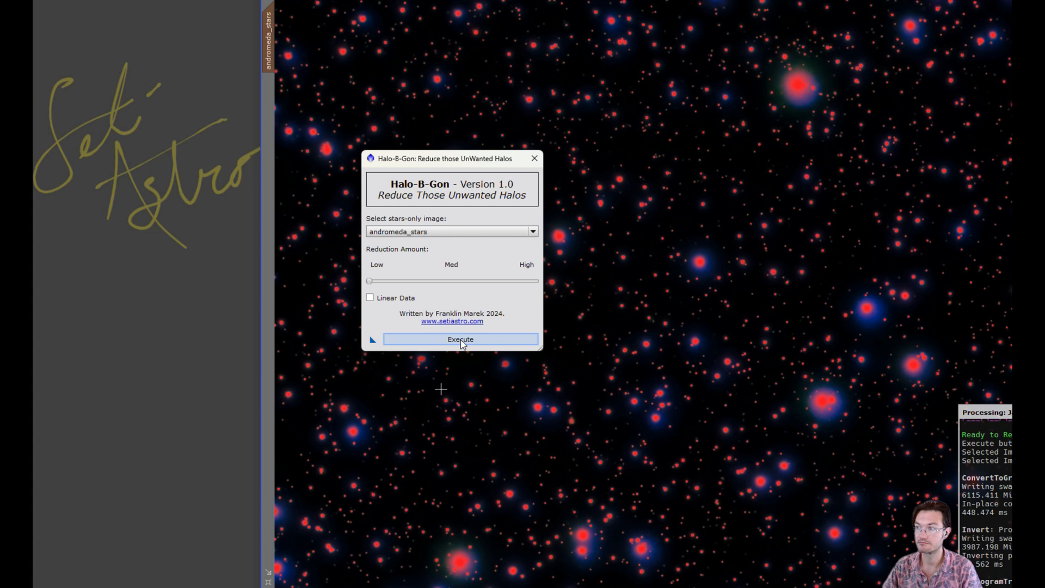
click(460, 340)
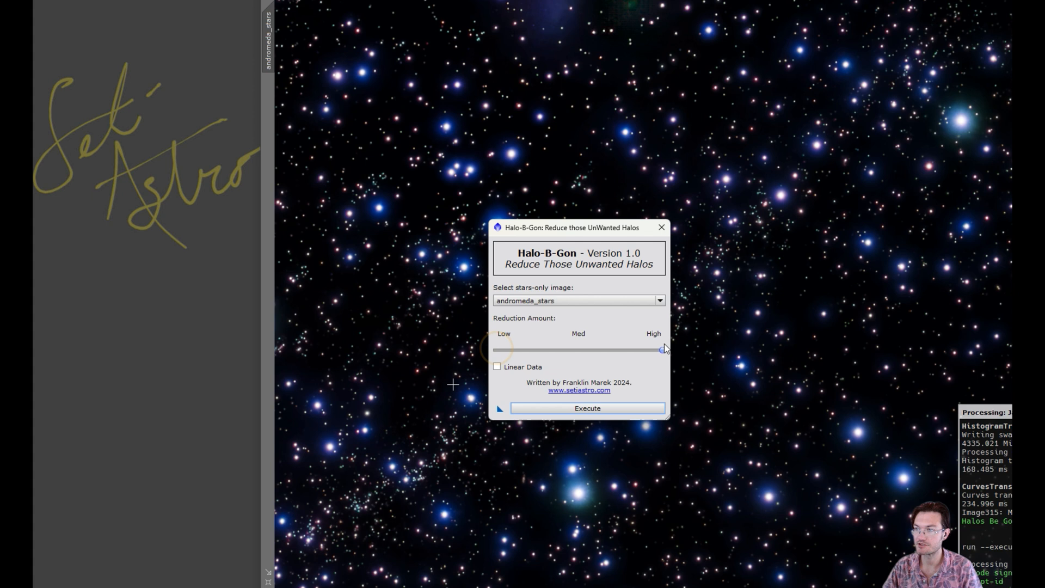
Run Halo-B-Gon on andromeda_stars again at high reduction amount.
drag(569, 228, 467, 158)
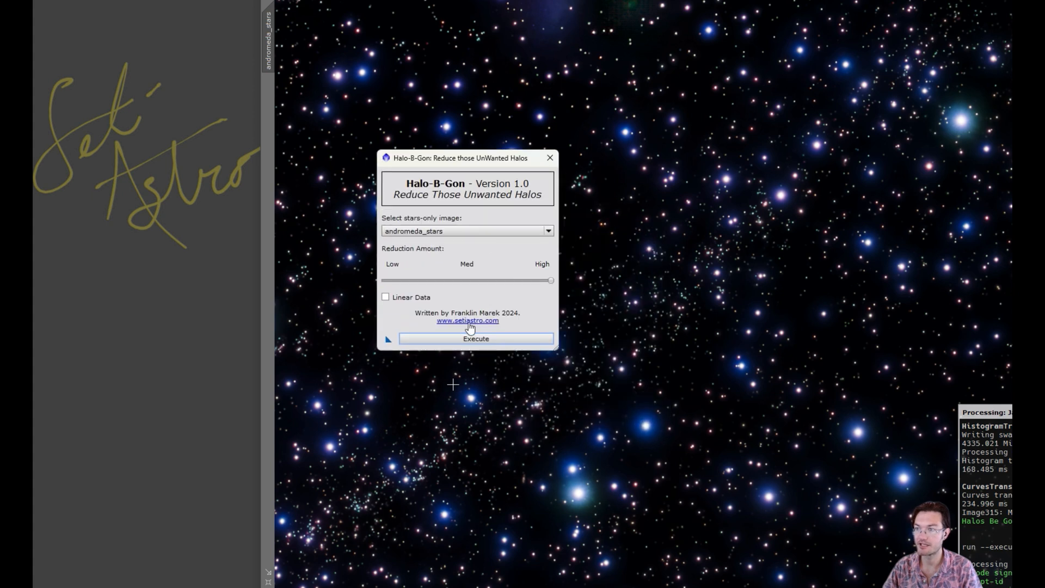
click(476, 339)
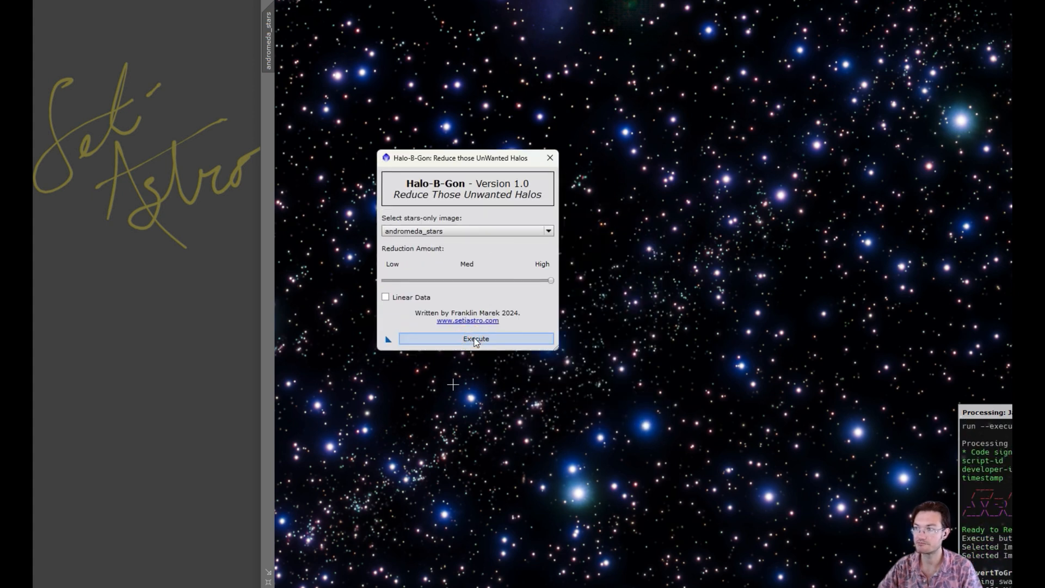
click(476, 339)
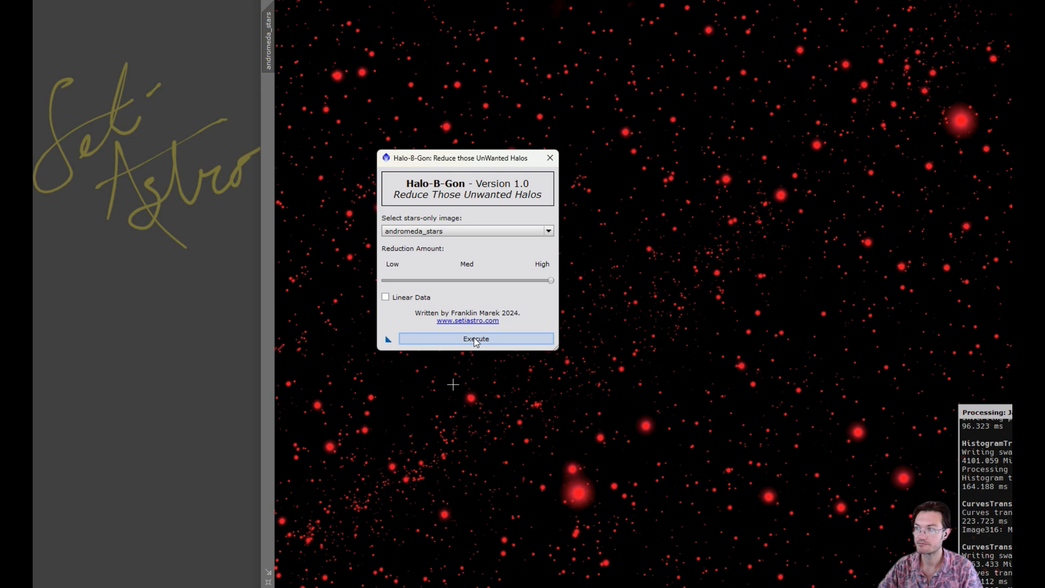
click(476, 339)
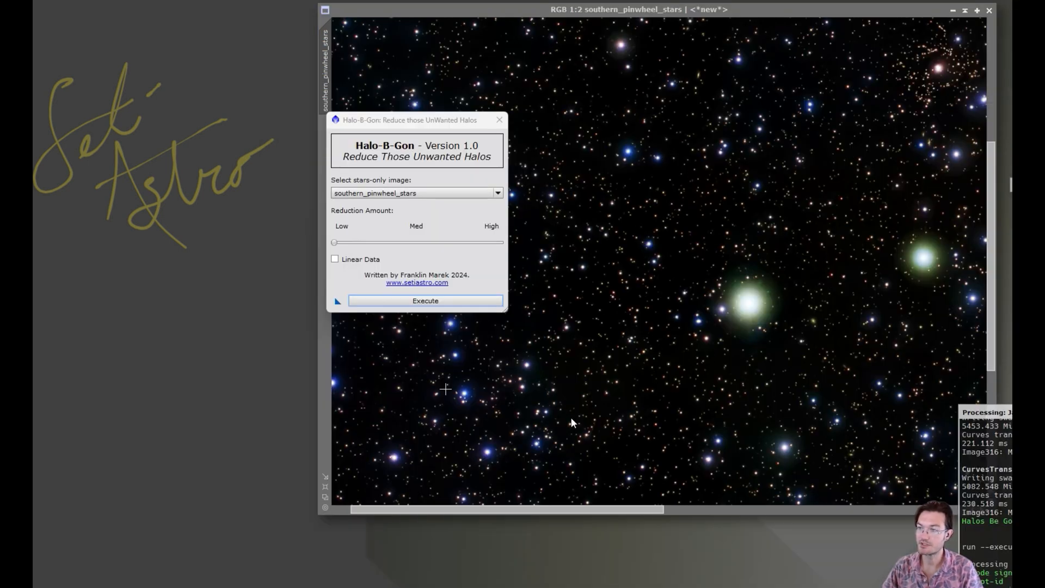
mouse_move(680, 390)
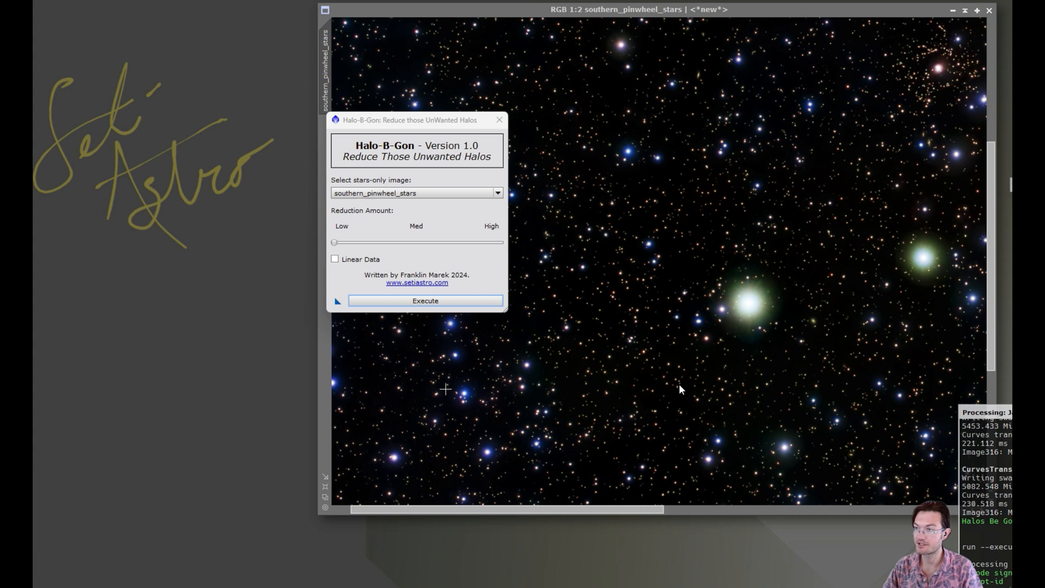
mouse_move(564, 441)
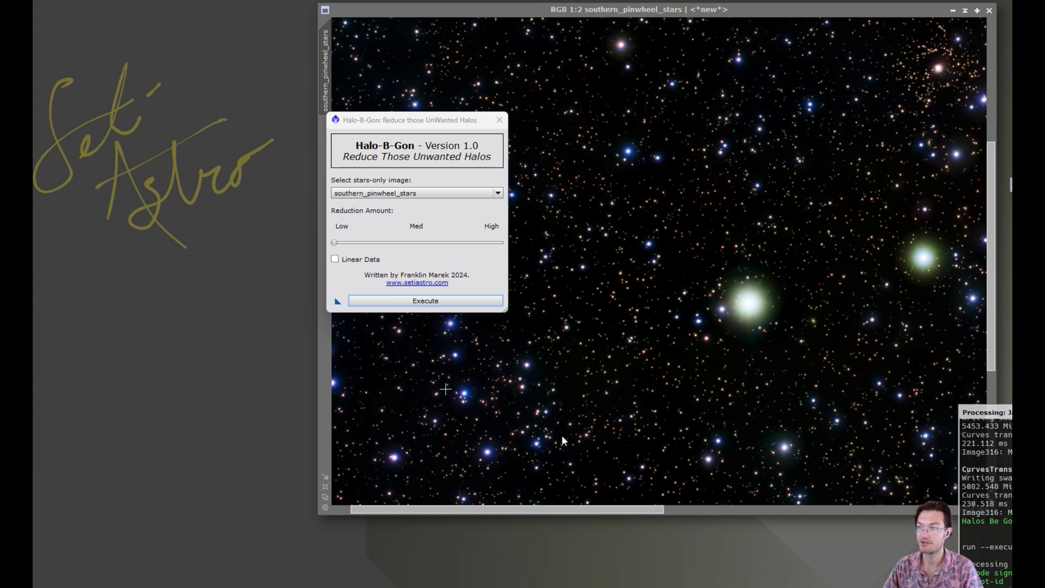
mouse_move(798, 361)
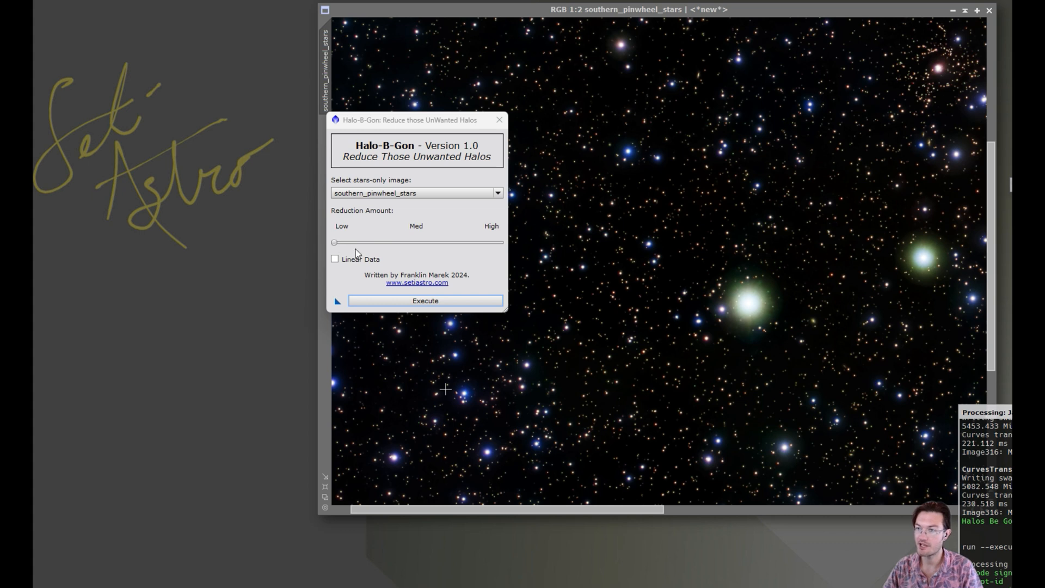
Run Halo-B-Gon on southern_pinwheel_stars at low reduction amount.
click(425, 301)
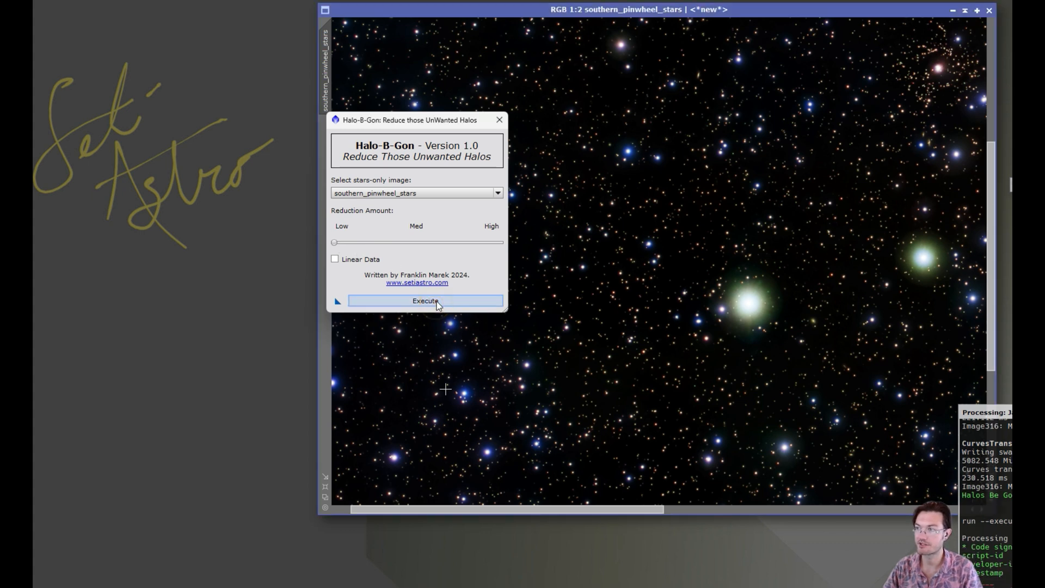
click(426, 301)
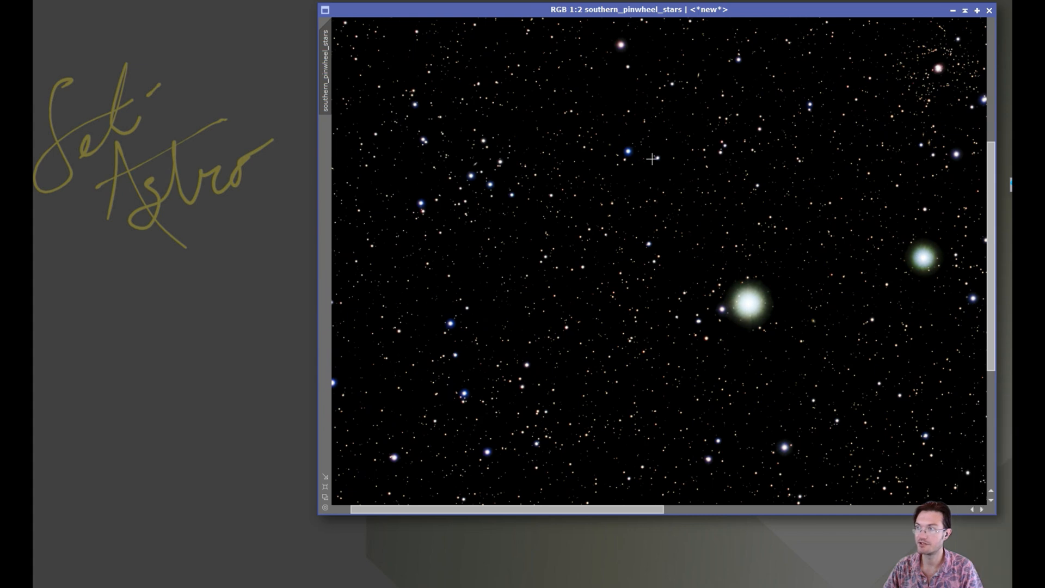
mouse_move(593, 245)
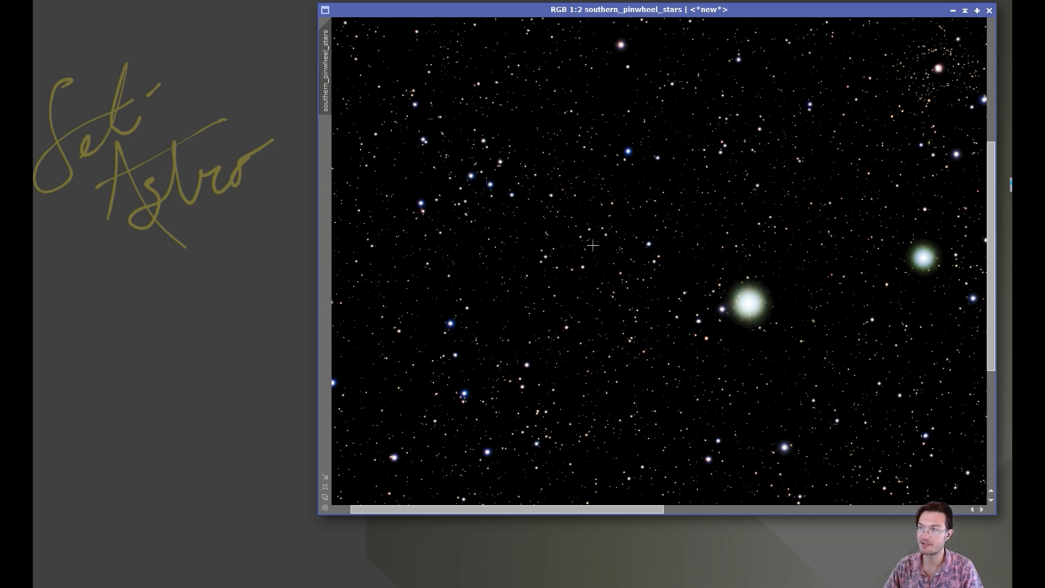
mouse_move(505, 408)
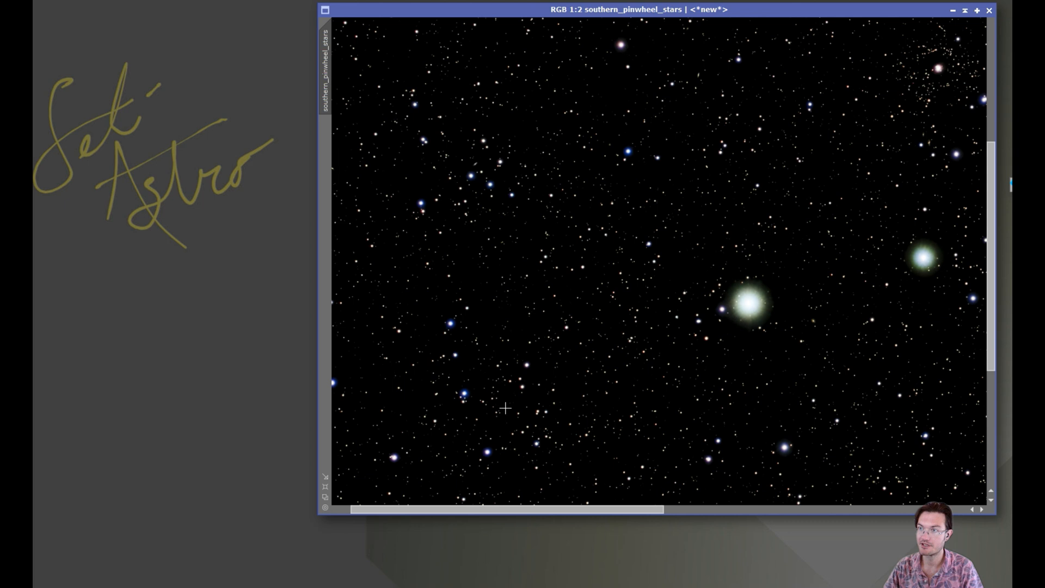
mouse_move(563, 216)
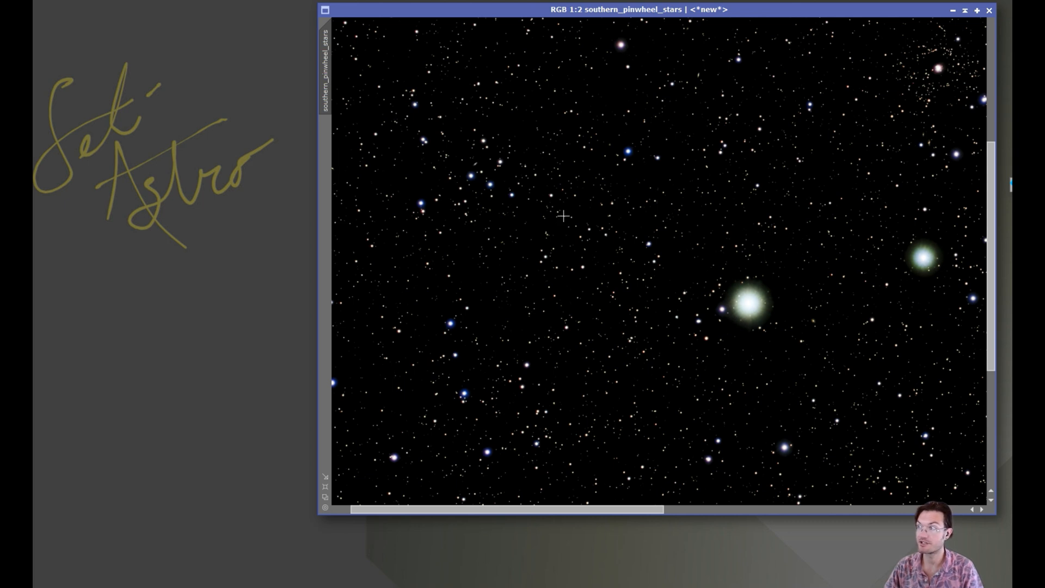
mouse_move(532, 227)
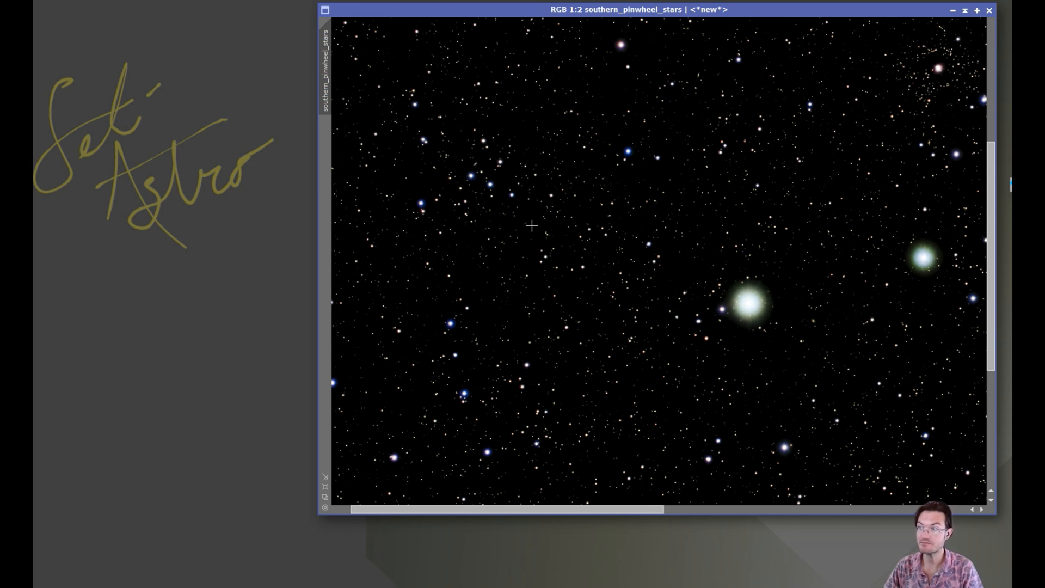
mouse_move(530, 284)
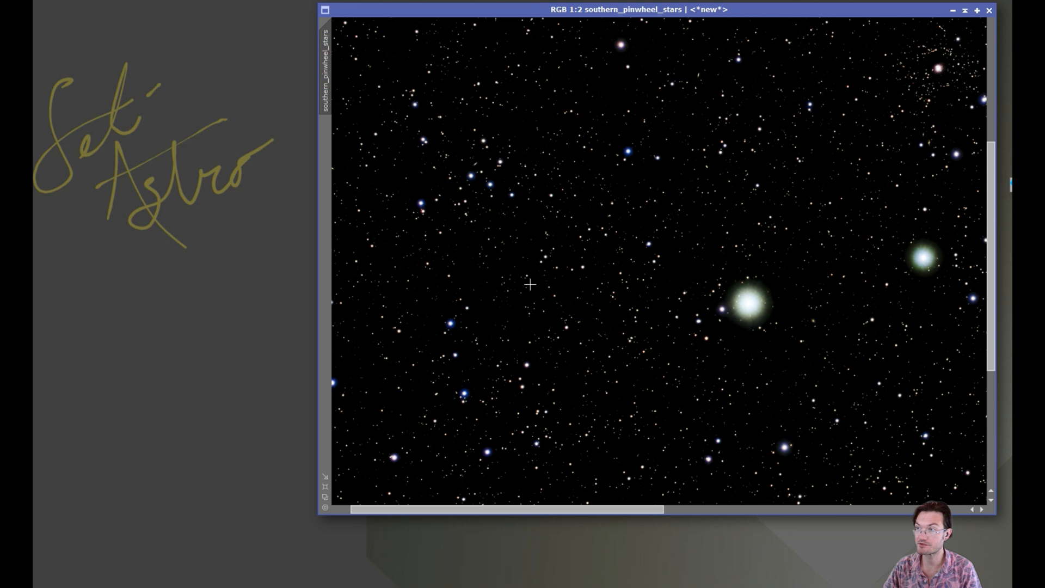
mouse_move(607, 173)
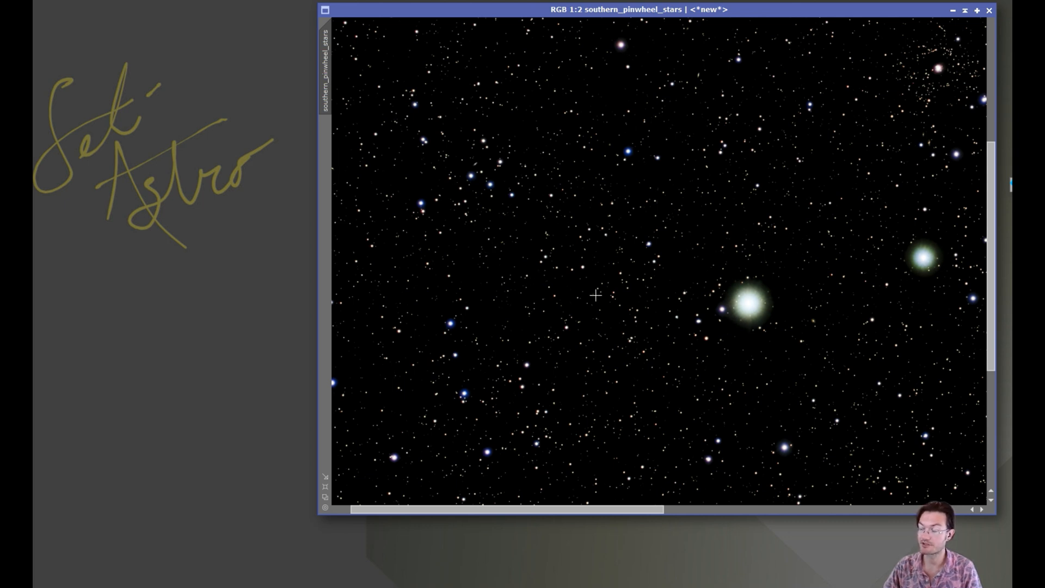
mouse_move(577, 291)
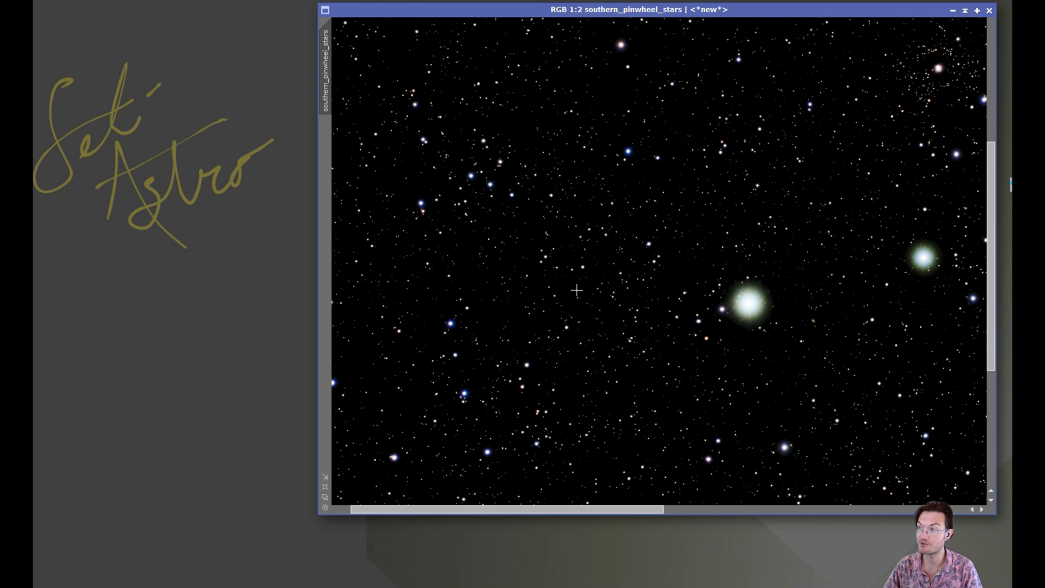
mouse_move(592, 275)
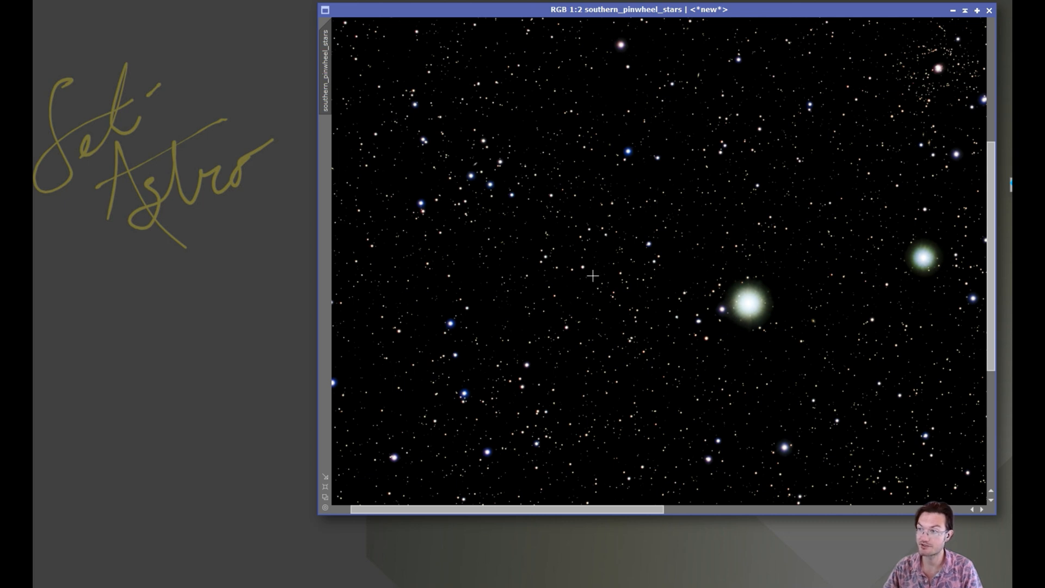
mouse_move(569, 302)
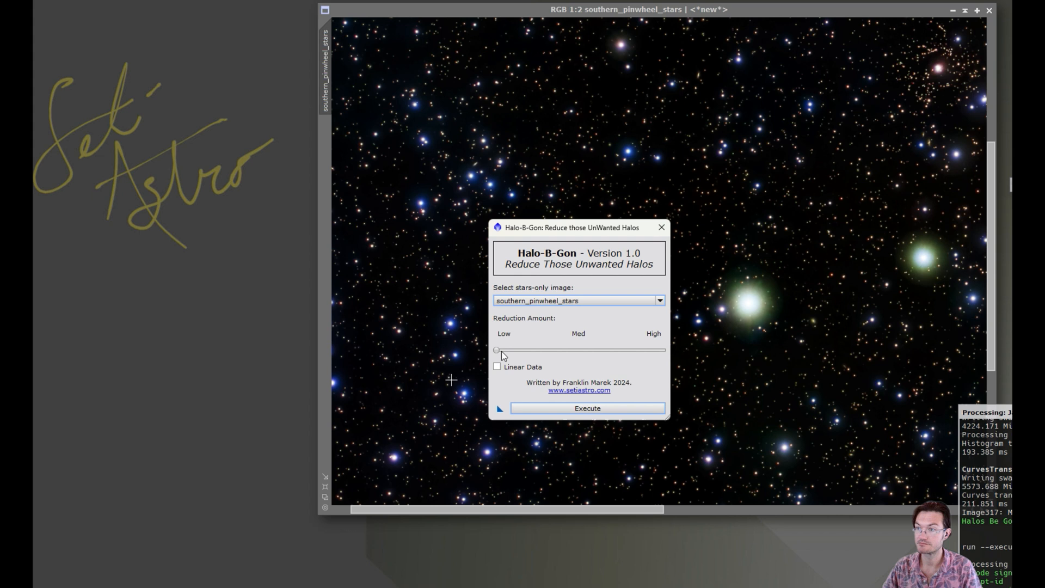
Set reduction amount to maximum and run Halo-B-Gon on southern_pinwheel_stars.
drag(496, 350, 662, 350)
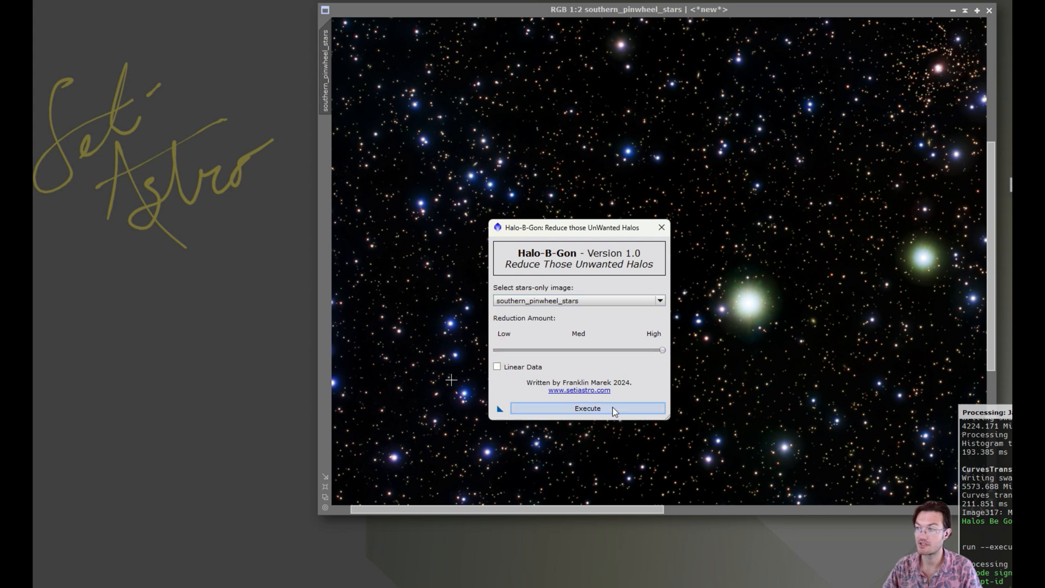
click(587, 408)
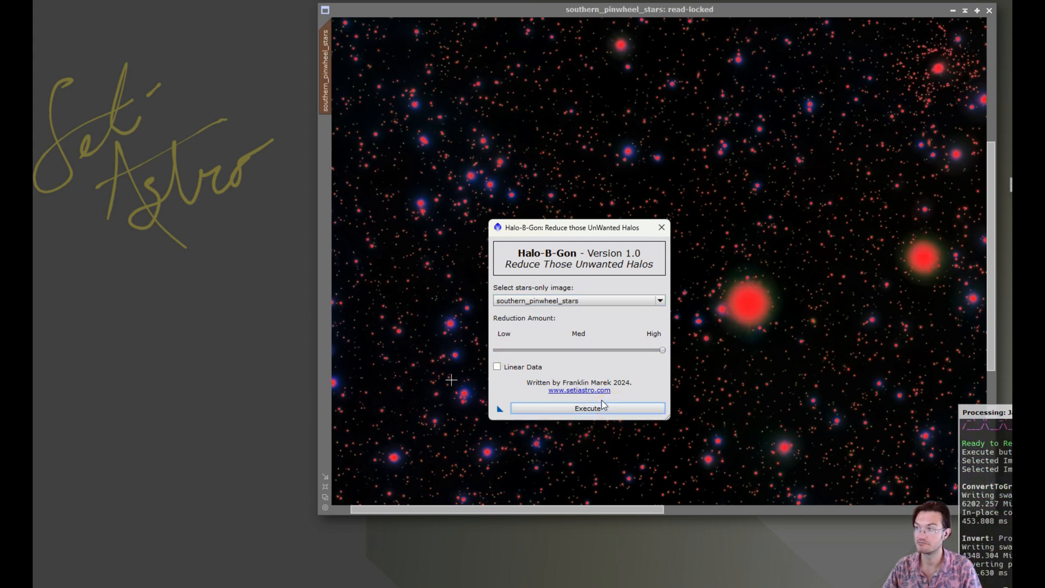
click(588, 408)
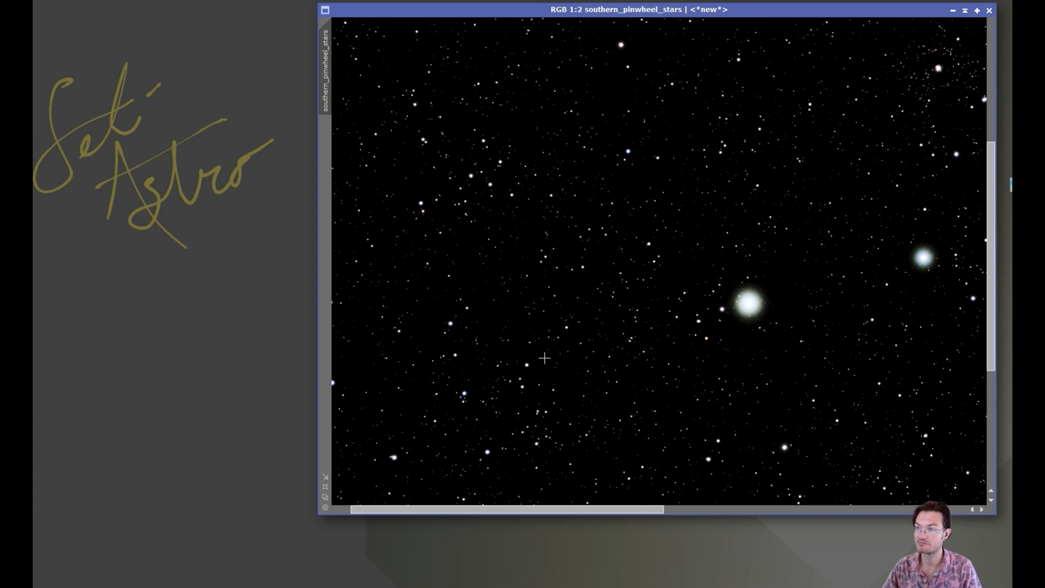
mouse_move(581, 260)
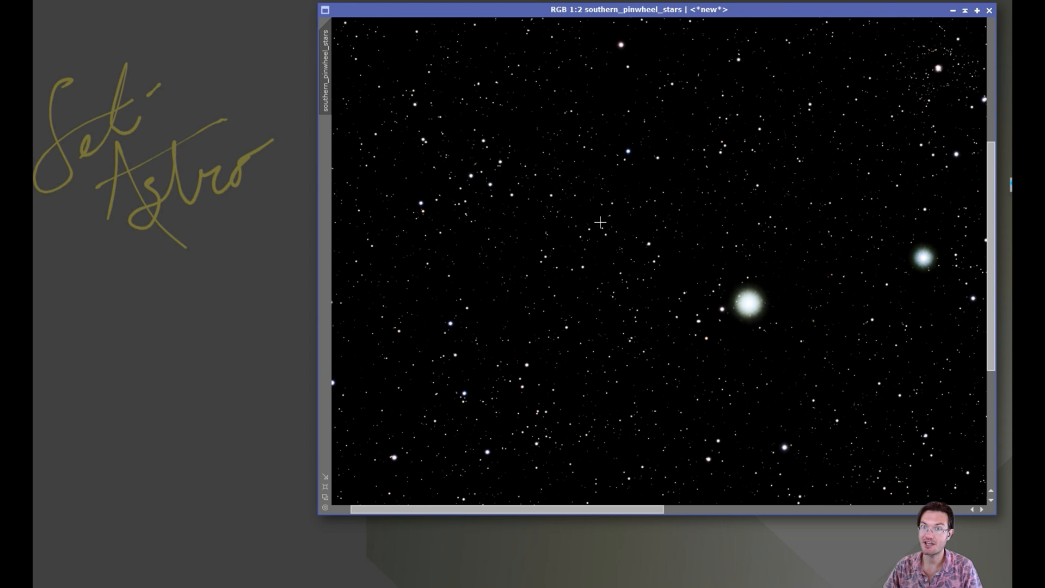
mouse_move(953, 10)
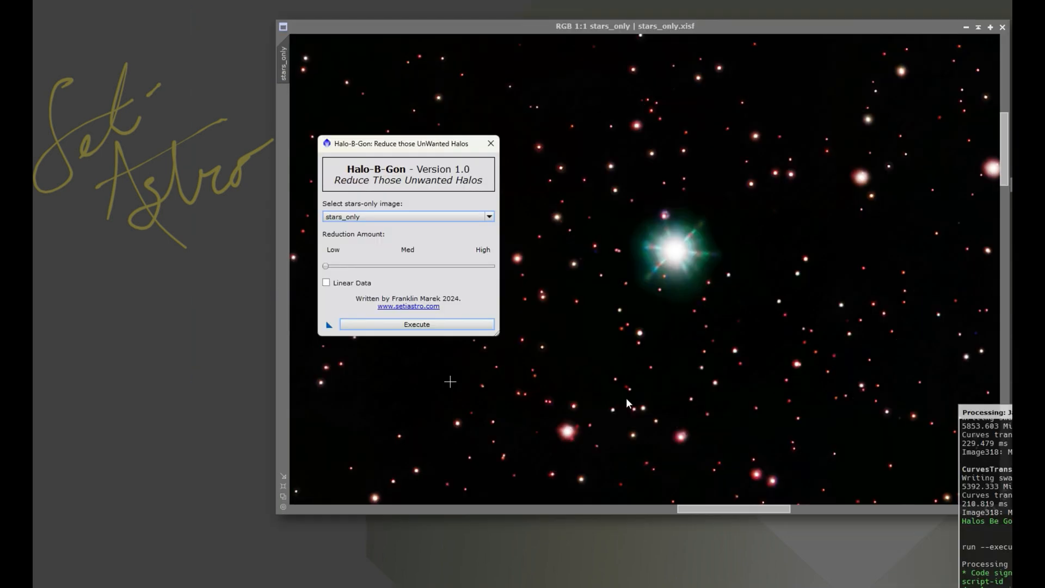
mouse_move(578, 427)
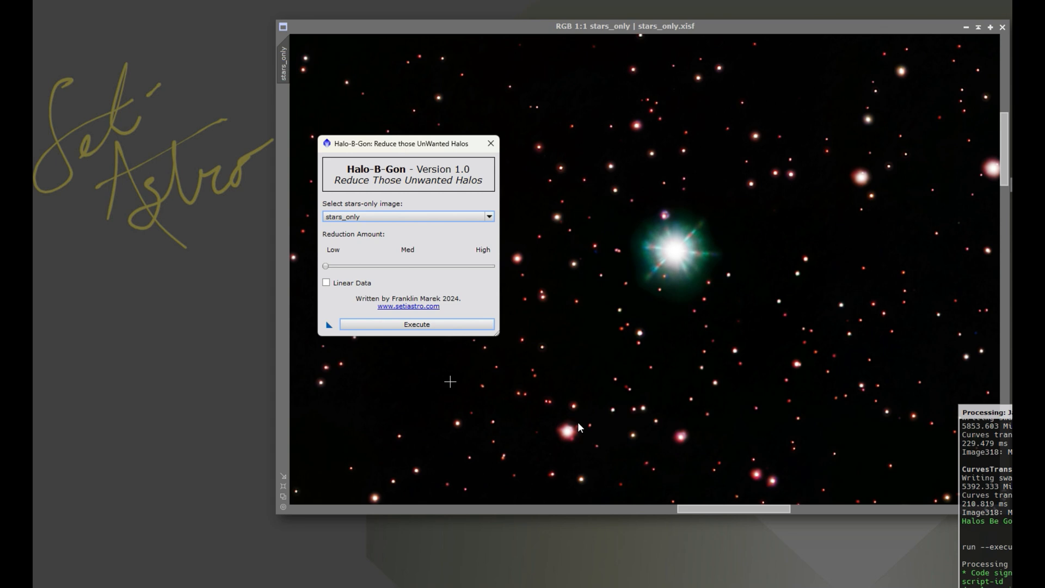
mouse_move(665, 283)
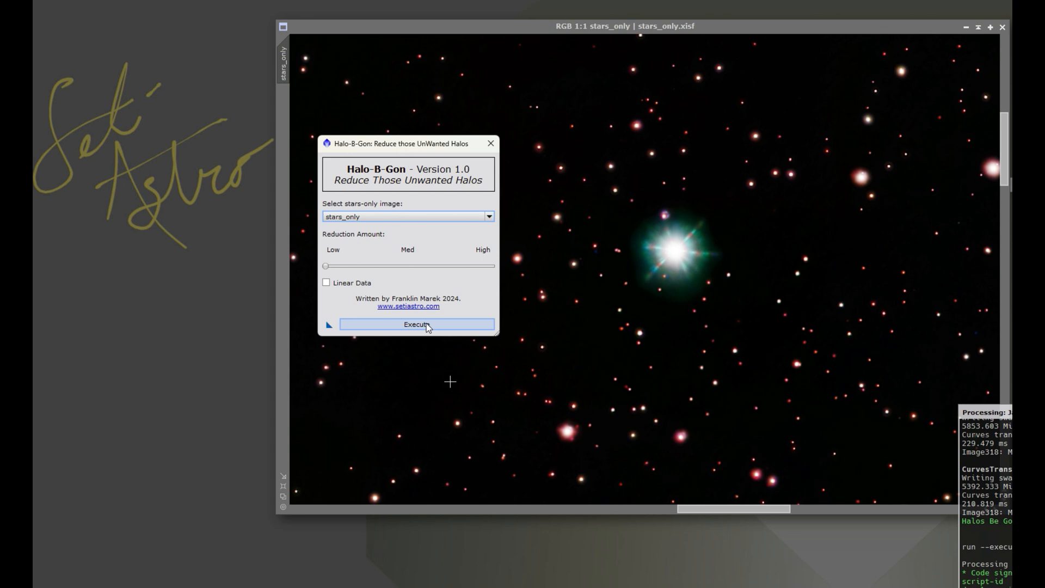
Run Halo-B-Gon on the colour stars_only image at low reduction amount.
click(416, 324)
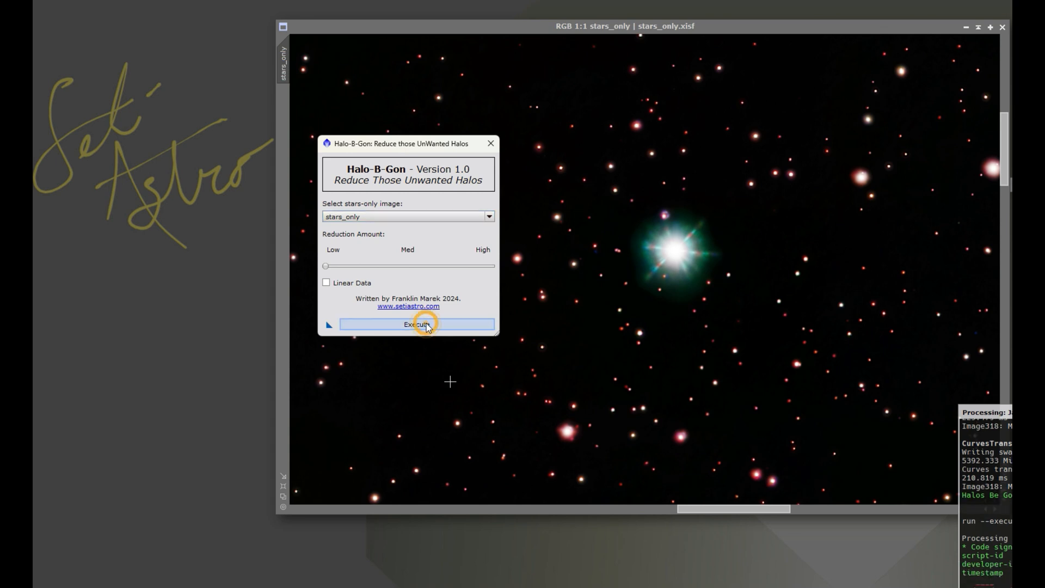
click(417, 325)
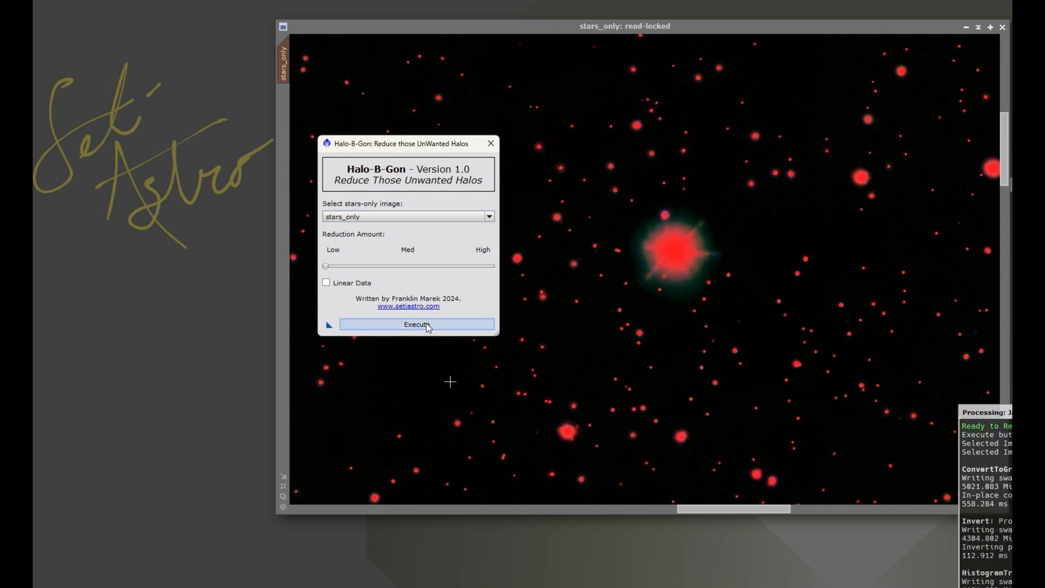
click(417, 325)
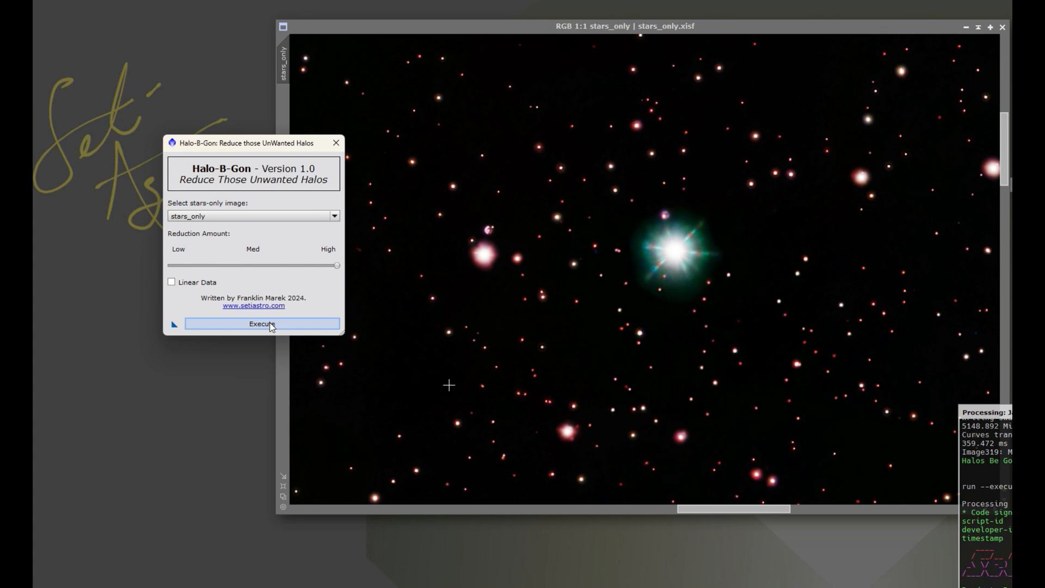
Run Halo-B-Gon on stars_only at high reduction amount.
click(261, 323)
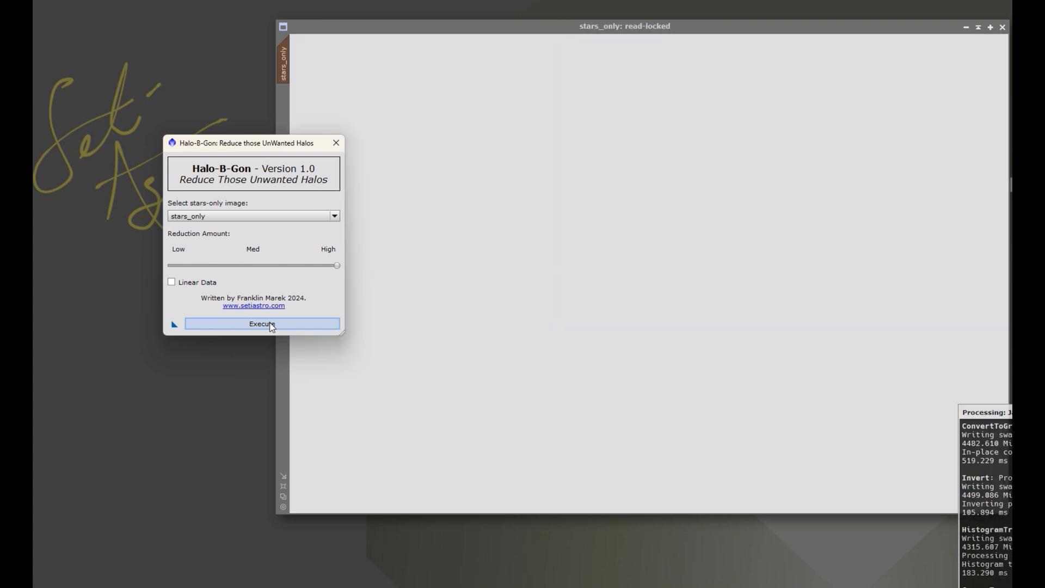
click(263, 323)
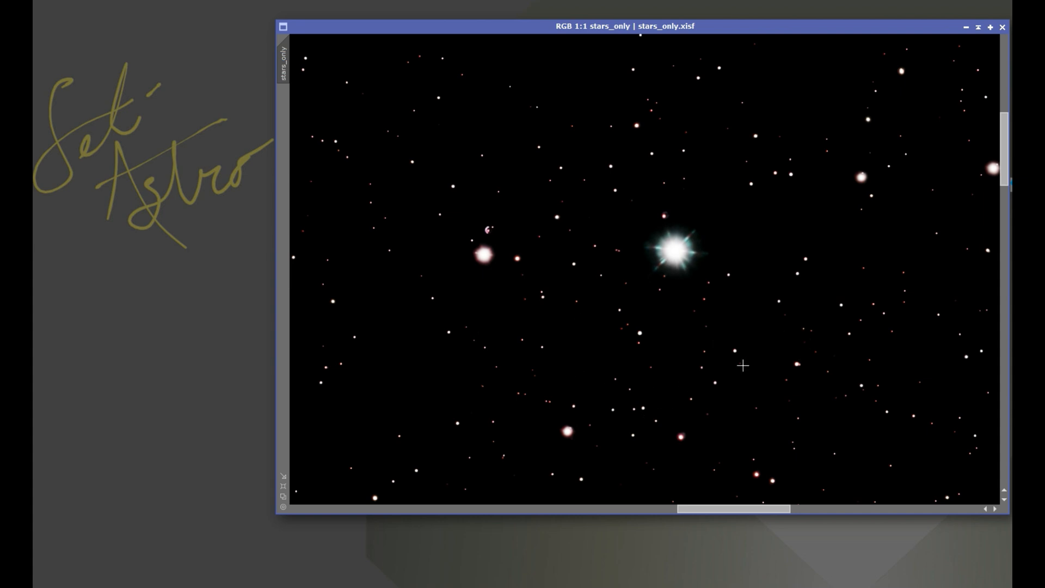
mouse_move(649, 343)
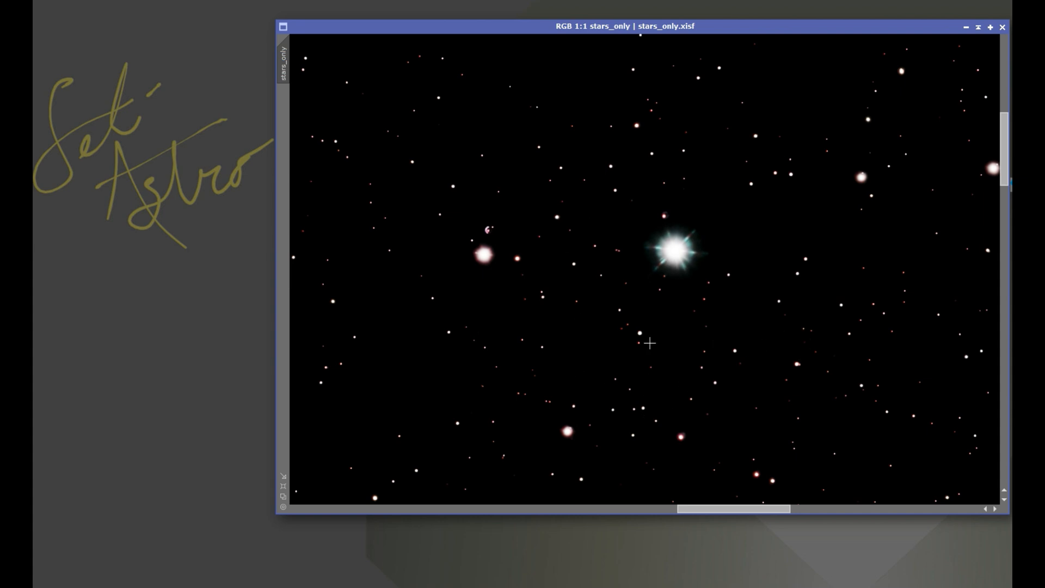
mouse_move(658, 367)
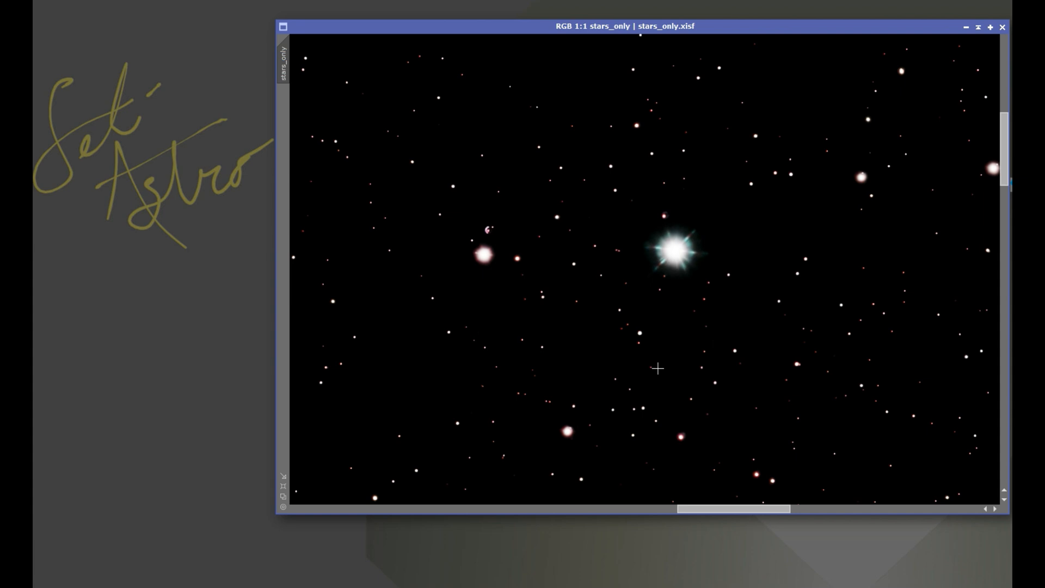
mouse_move(785, 330)
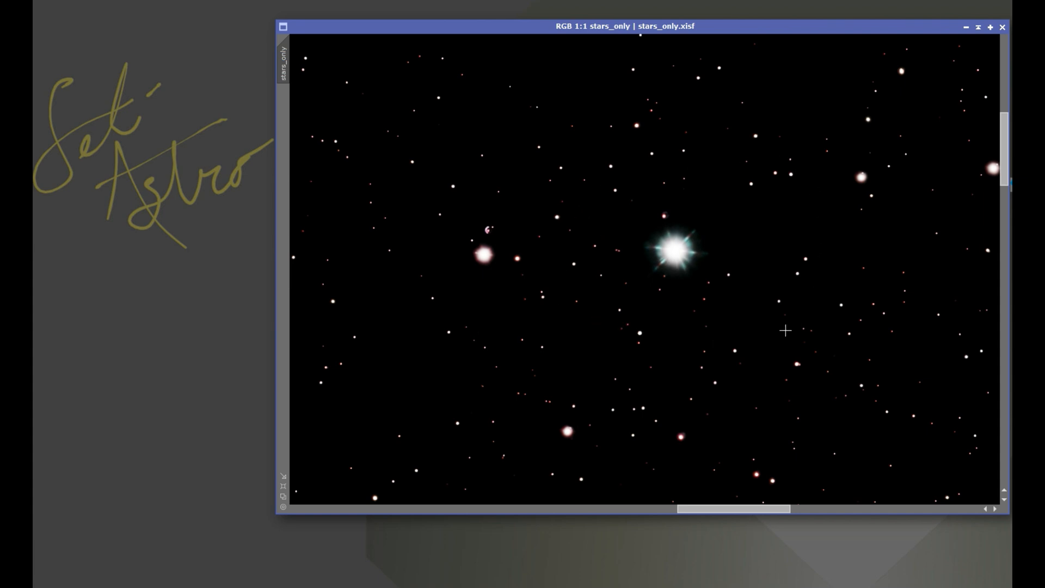
mouse_move(472, 257)
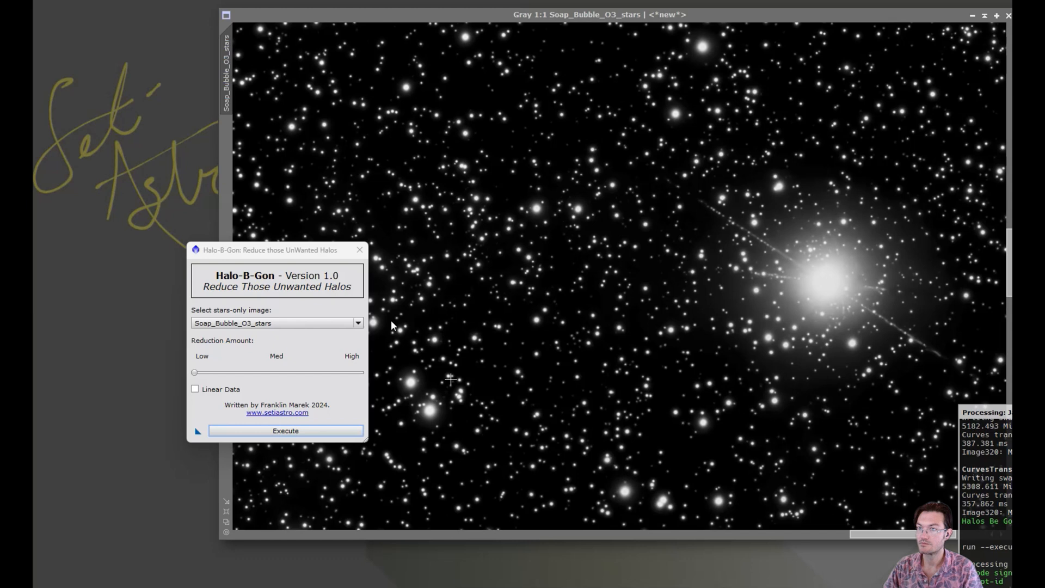
mouse_move(290, 386)
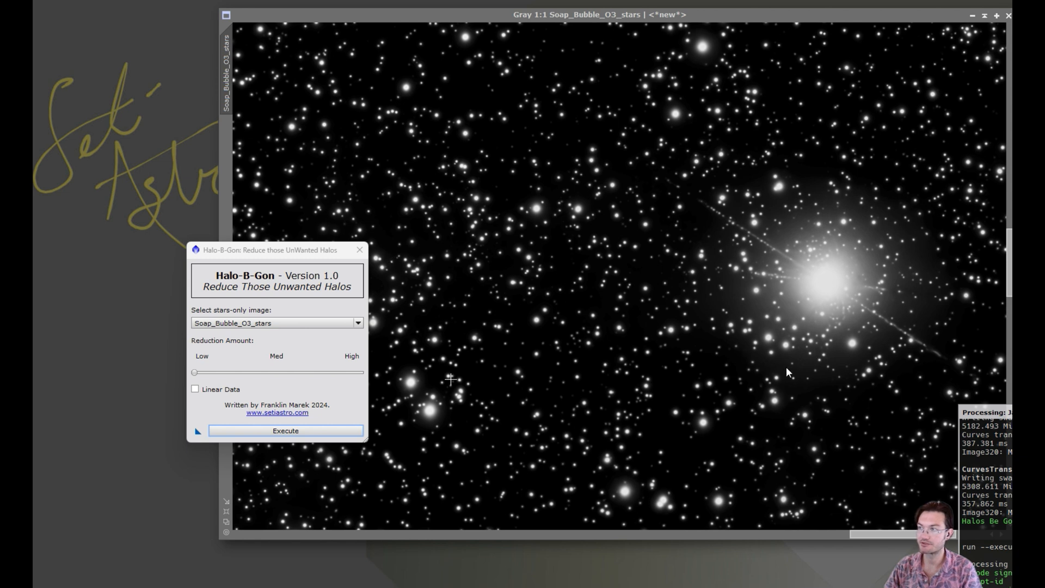
mouse_move(752, 364)
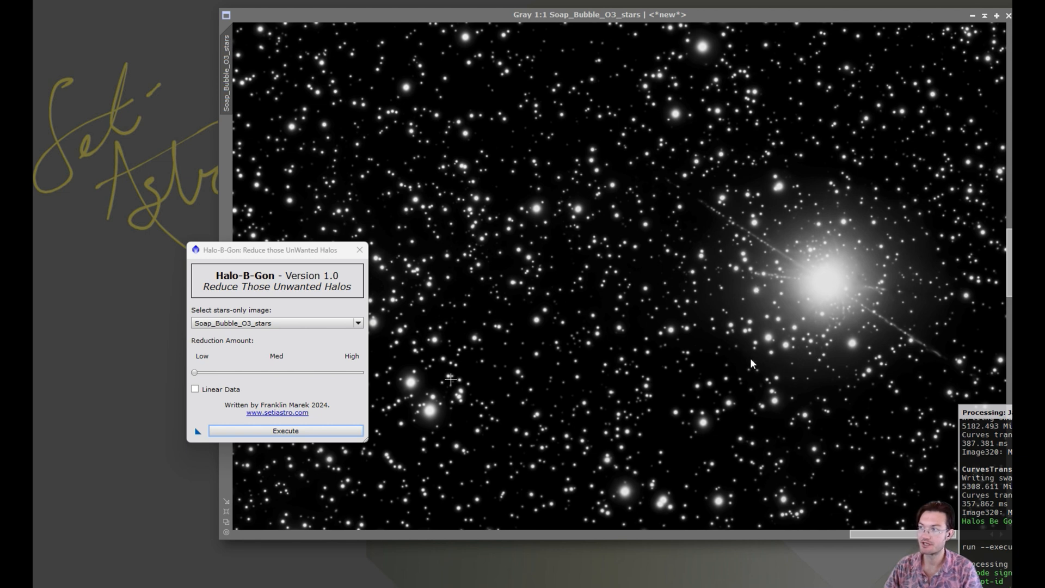
mouse_move(706, 247)
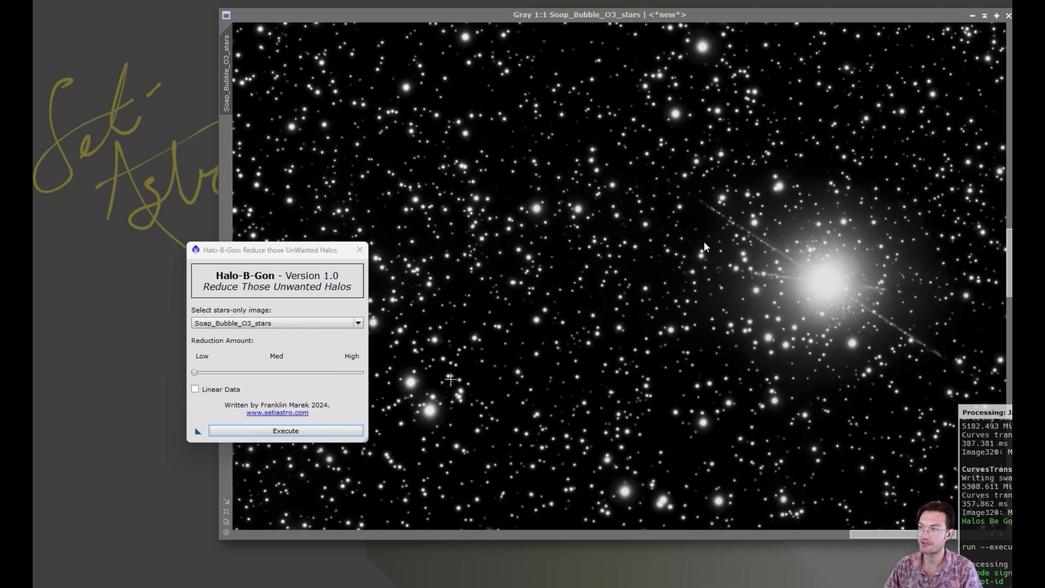
mouse_move(640, 501)
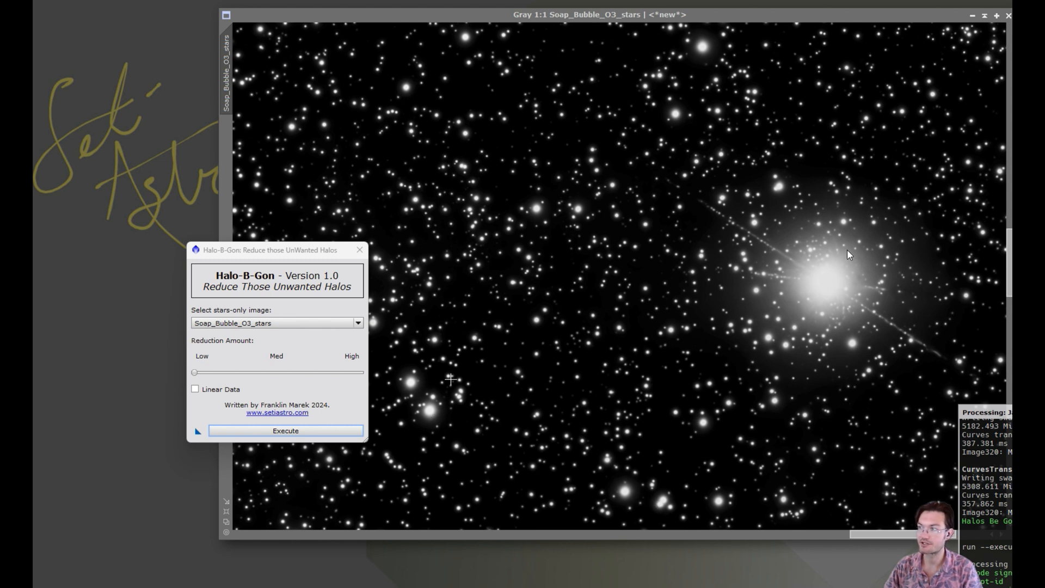
mouse_move(770, 280)
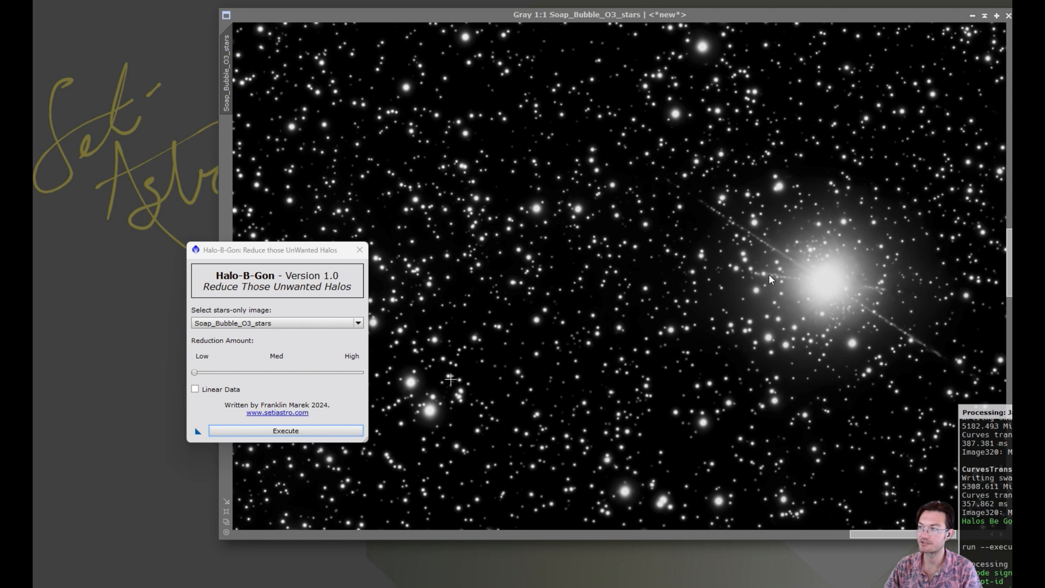
mouse_move(822, 269)
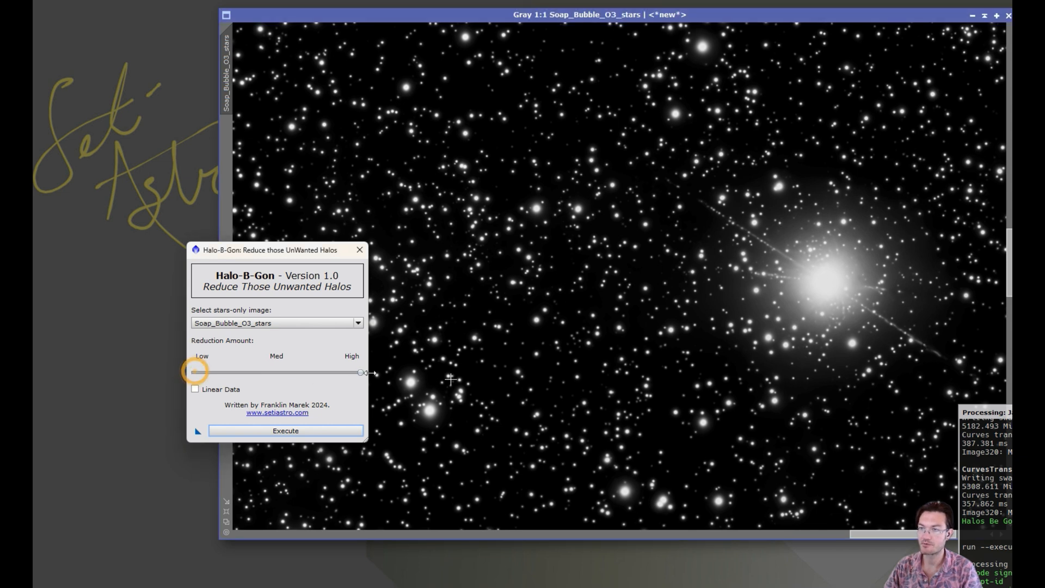
Set reduction amount to maximum and run Halo-B-Gon on mono Soap_Bubble_O3_stars.
drag(194, 373, 360, 373)
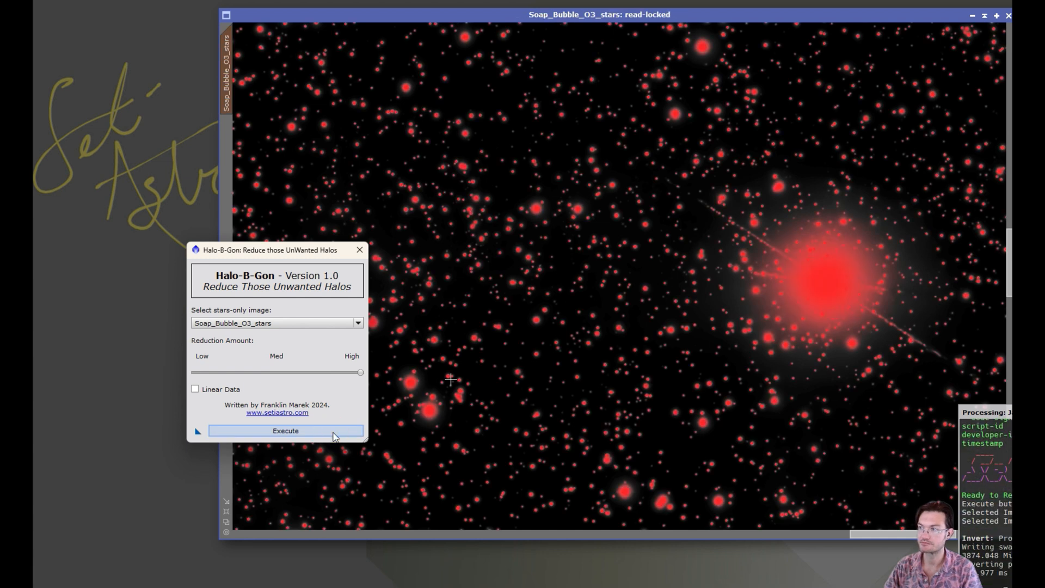
click(284, 432)
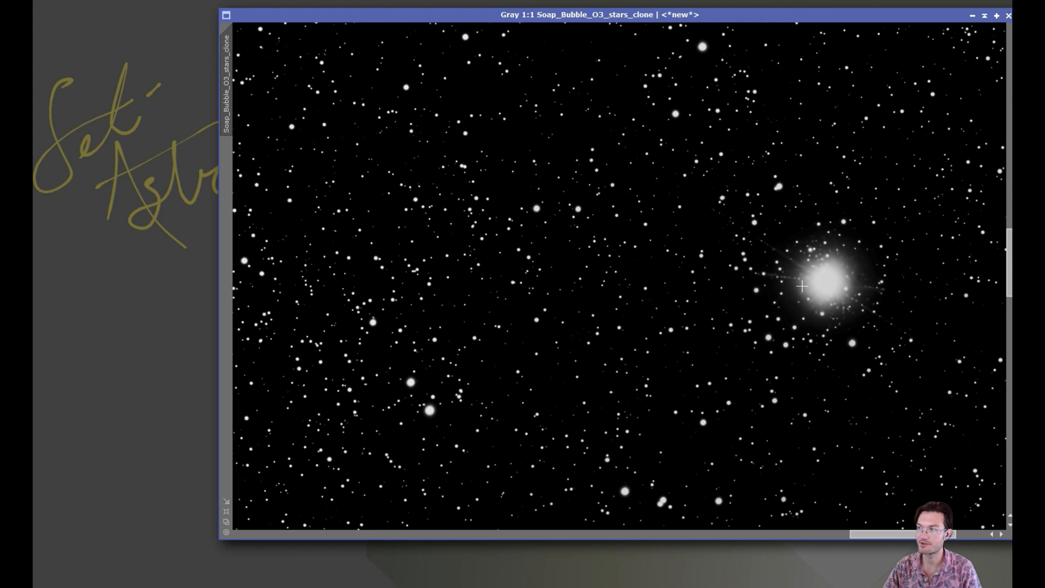
mouse_move(730, 334)
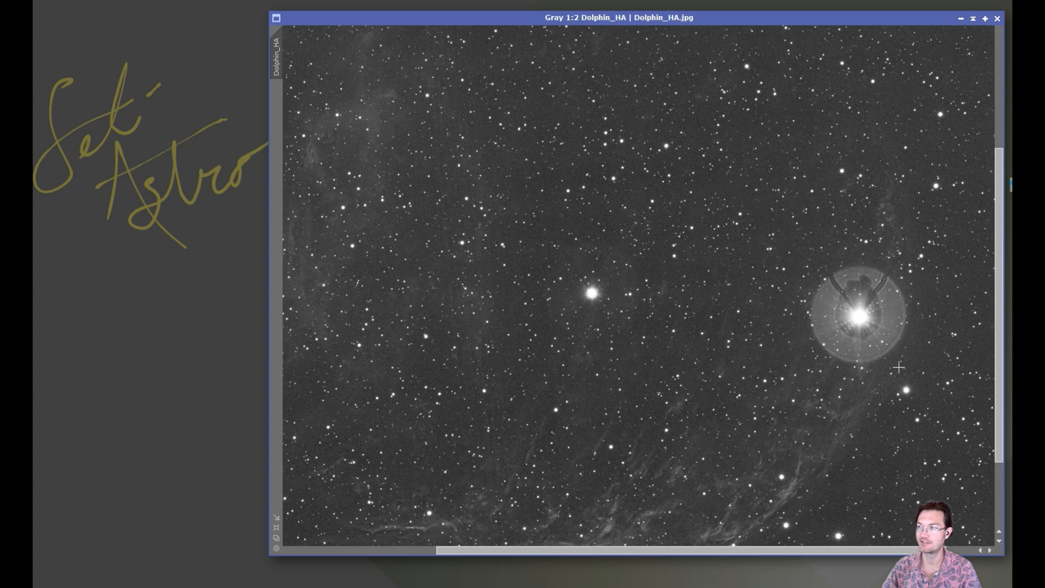
mouse_move(754, 366)
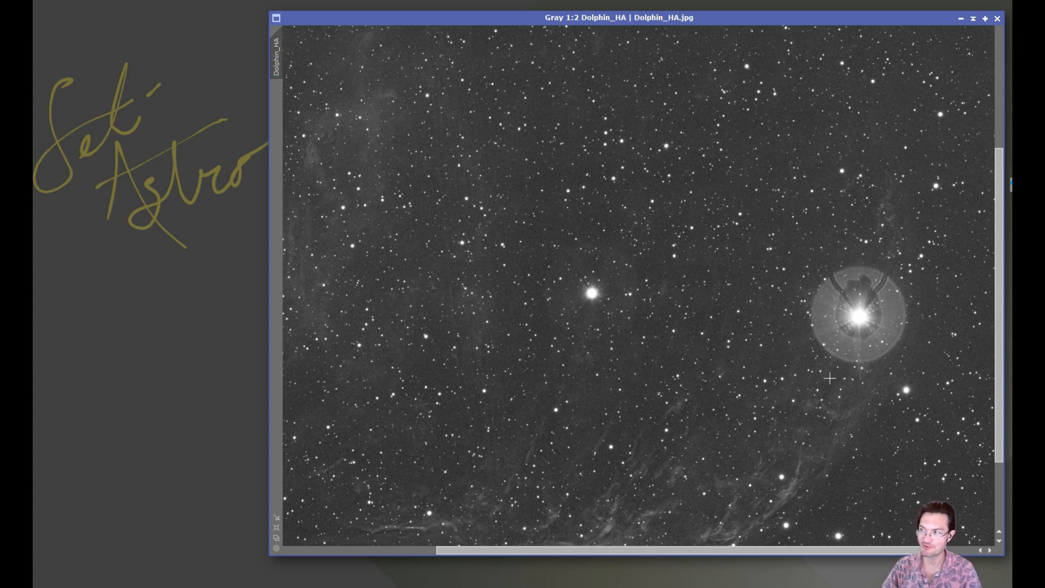
mouse_move(684, 386)
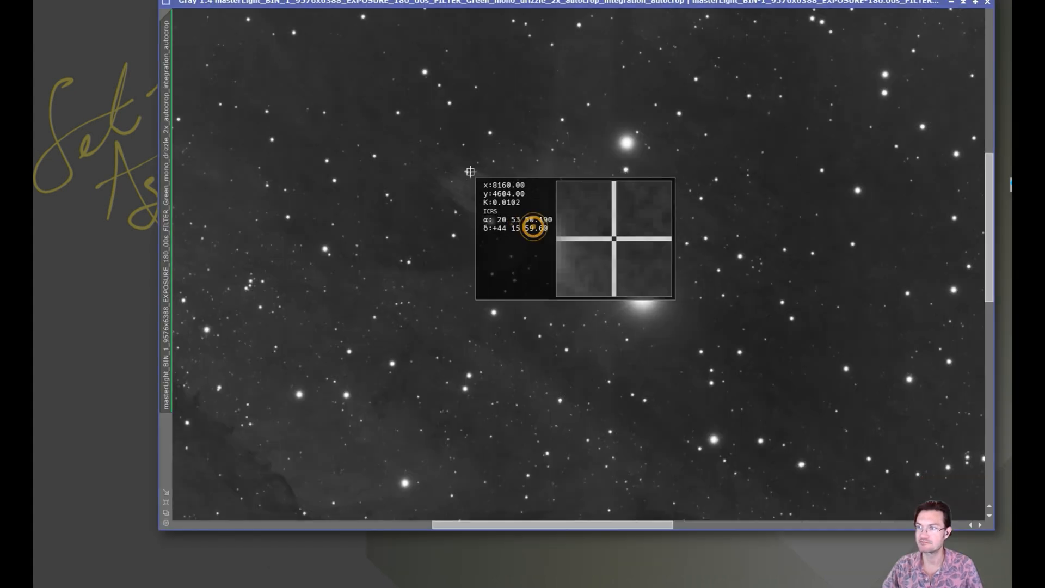
mouse_move(562, 241)
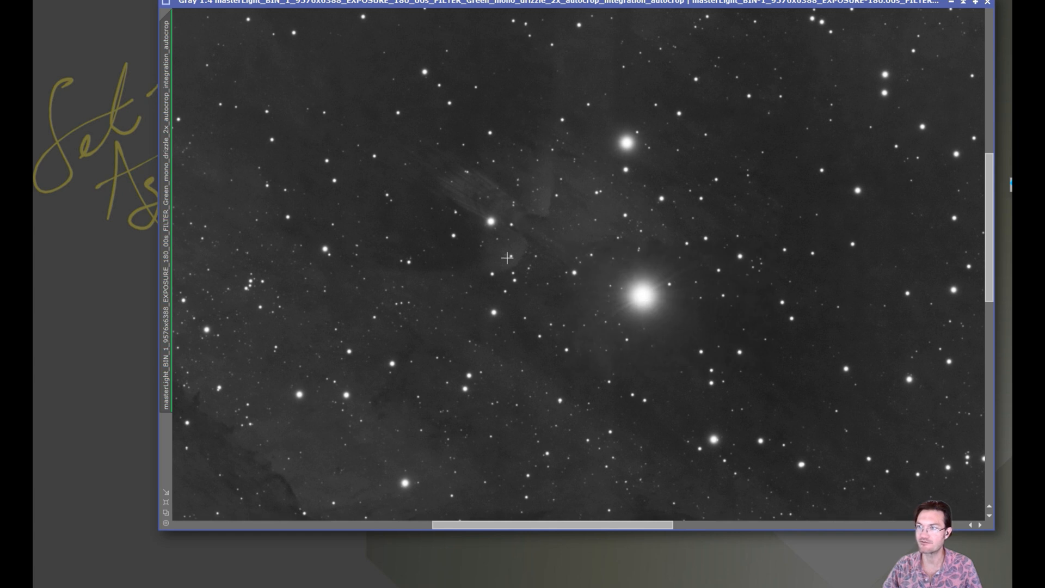
mouse_move(461, 180)
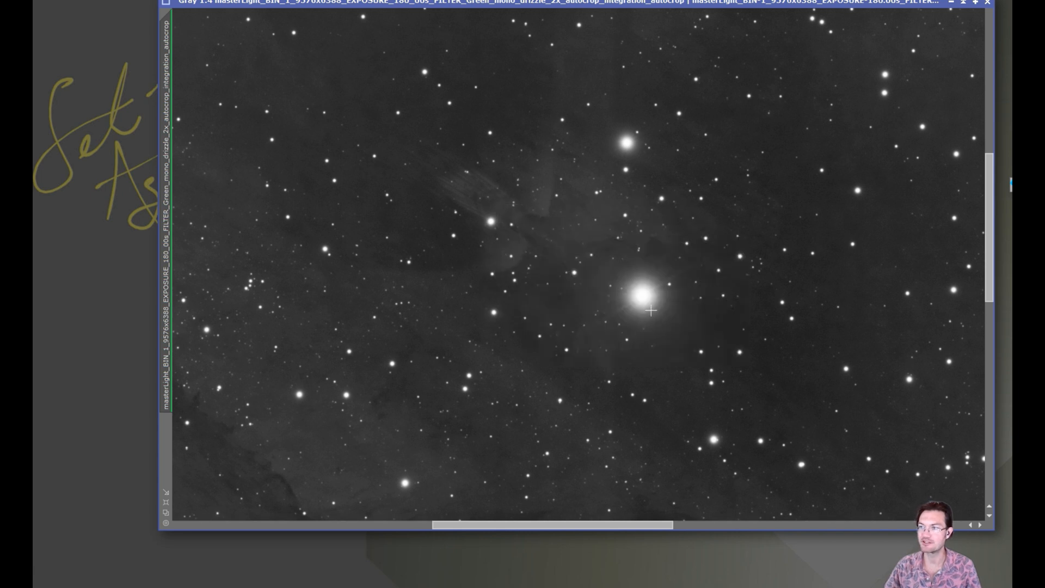
mouse_move(657, 308)
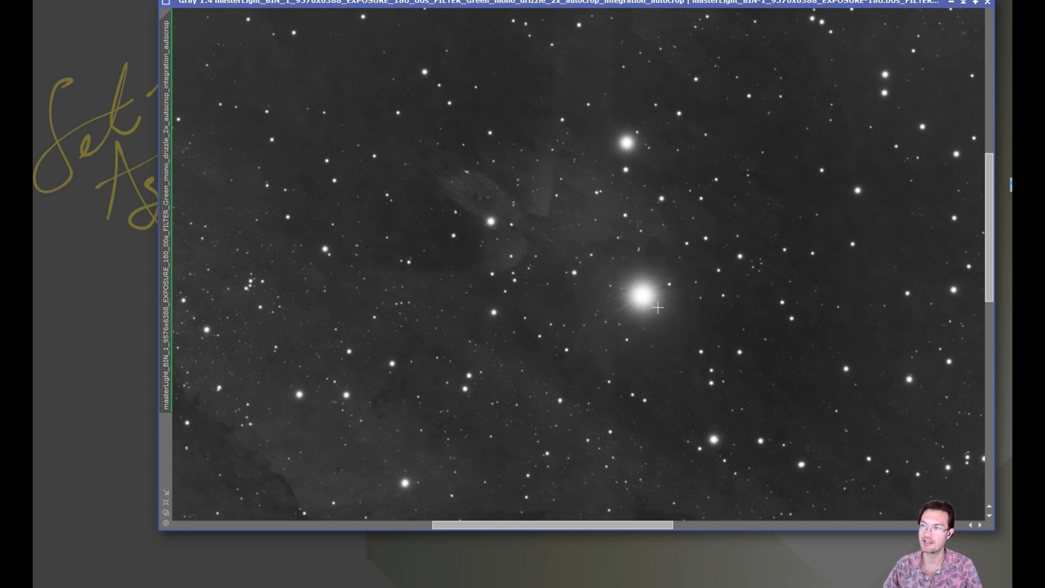
Show the mono star image with its halos reduced for comparison.
click(671, 303)
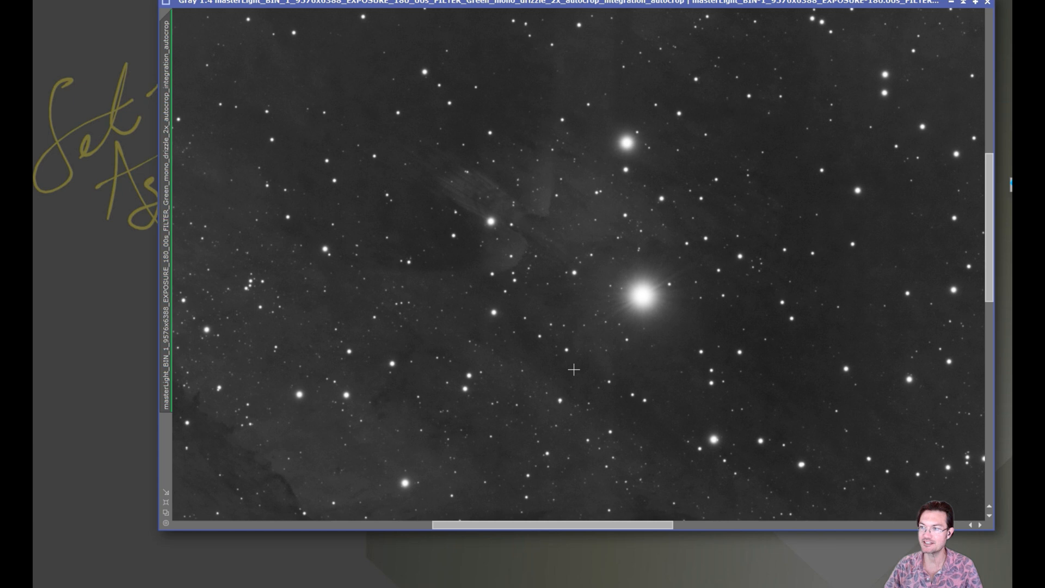
mouse_move(563, 377)
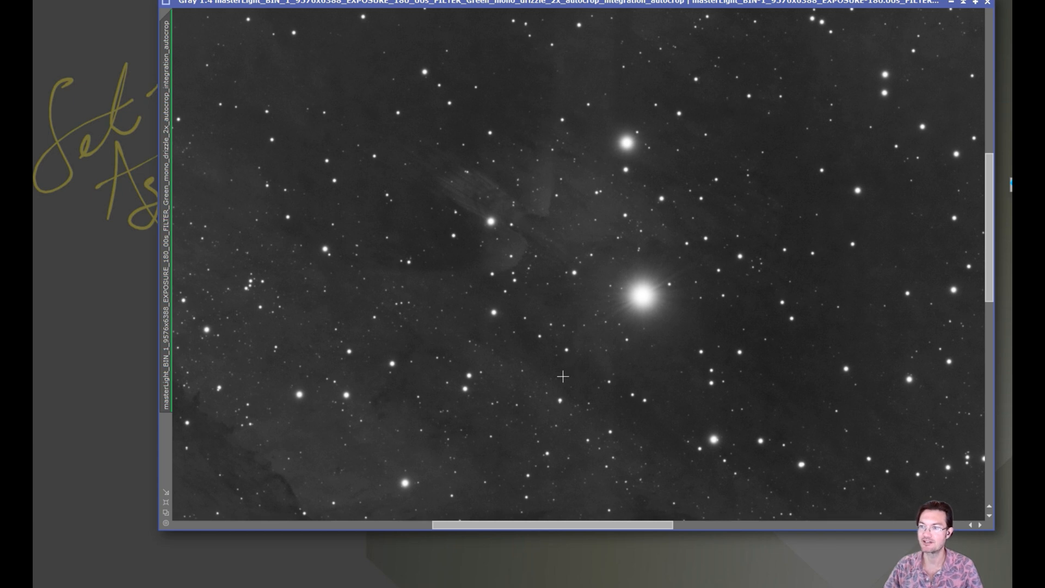
mouse_move(558, 369)
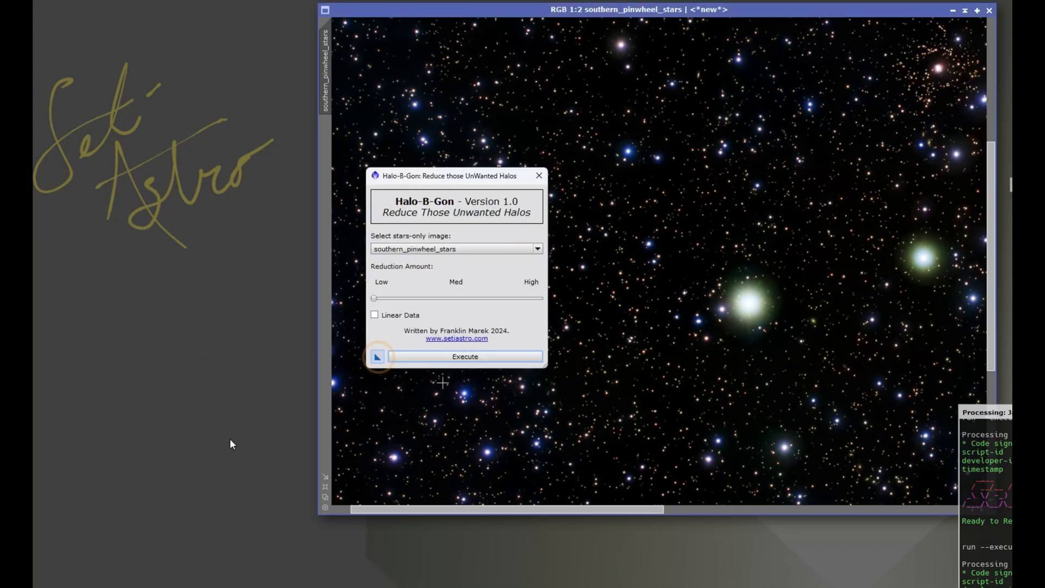
Save the Halo-B-Gon setup as a workspace icon renamed 'Halo'.
click(465, 356)
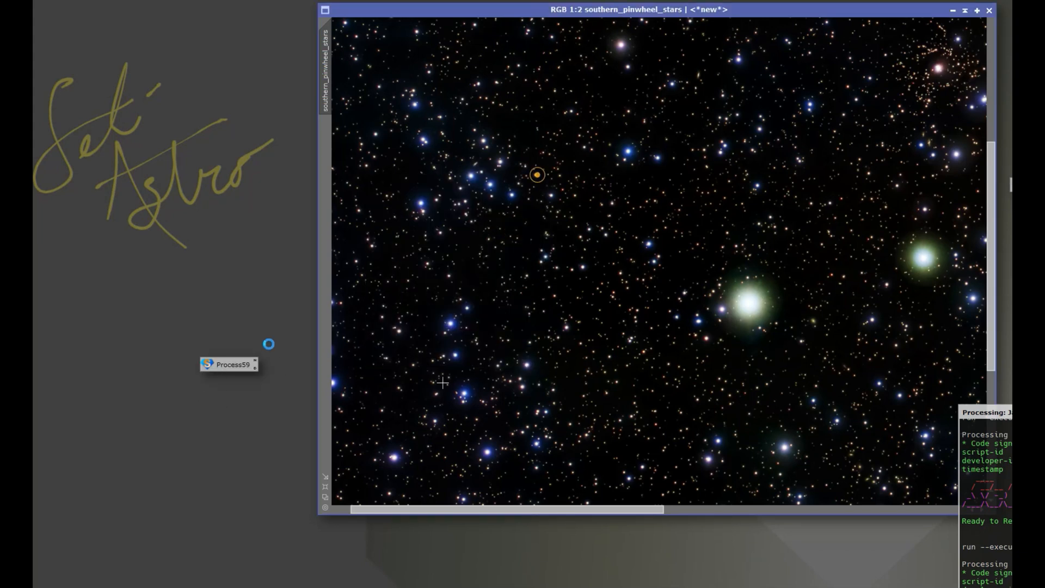
double_click(228, 365)
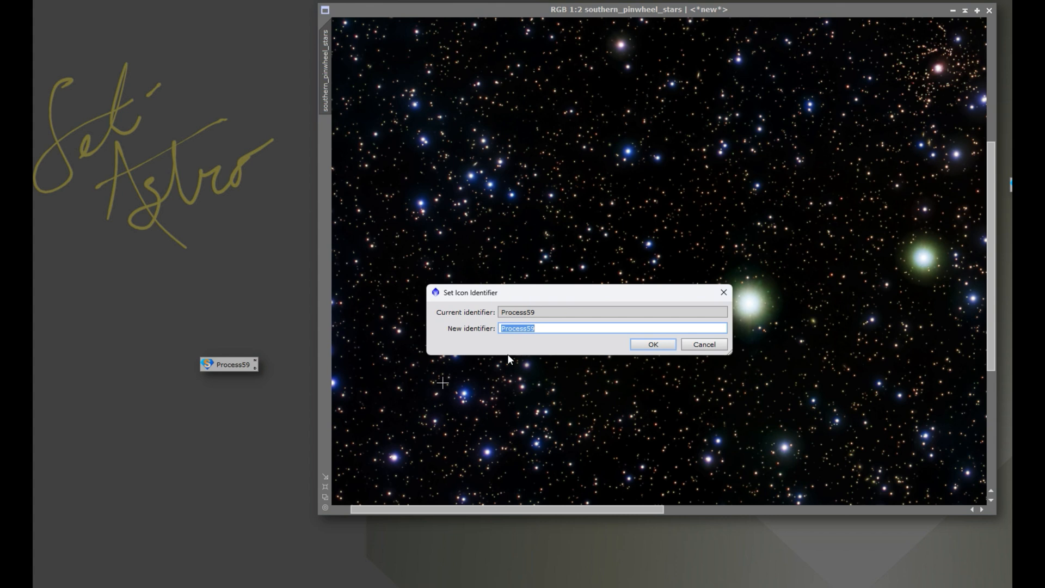
text(Halo)
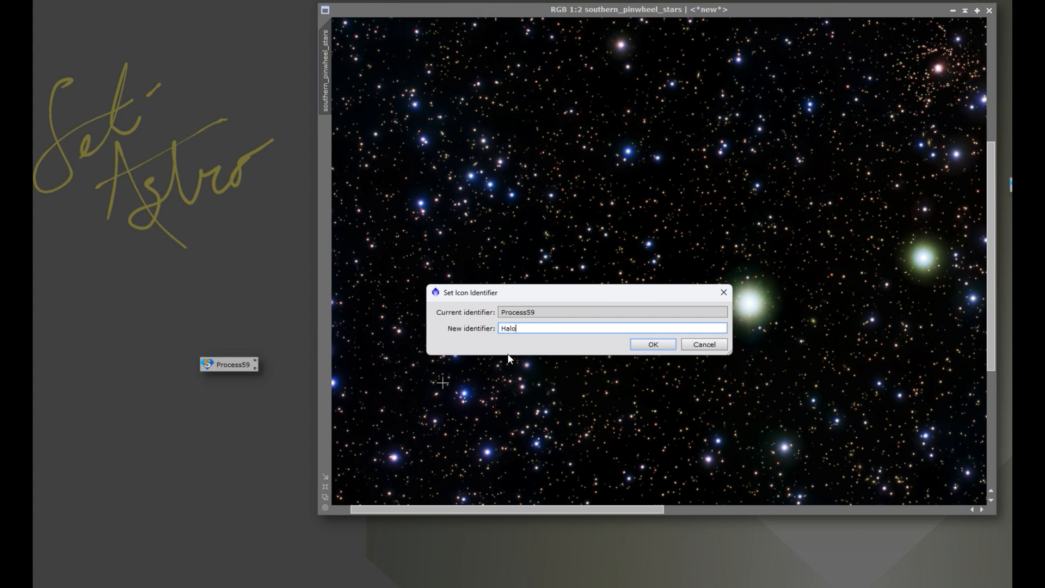
click(652, 344)
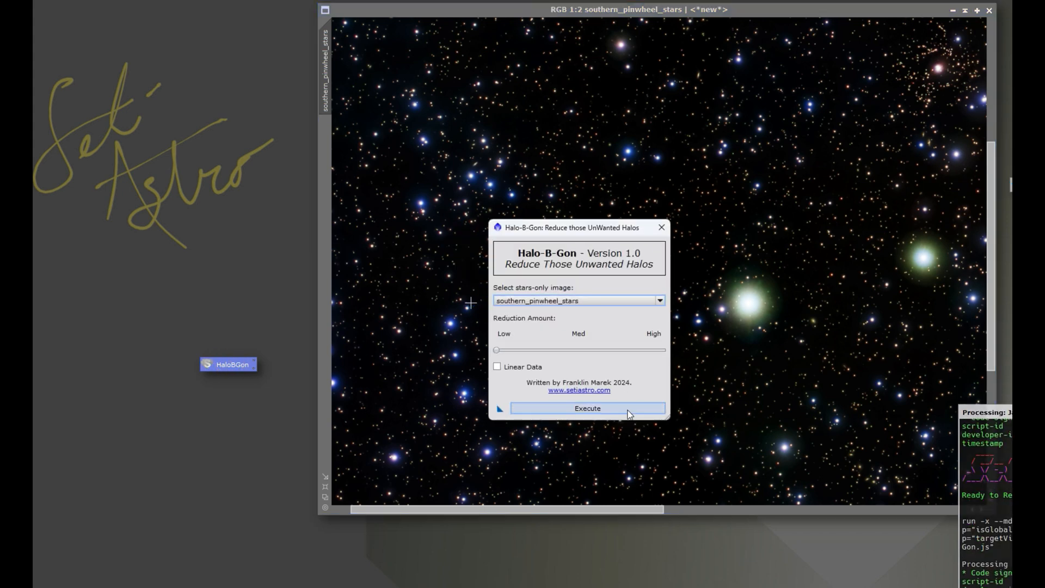
Run Halo-B-Gon on the colour star image, then reopen the saved icon's details.
click(587, 409)
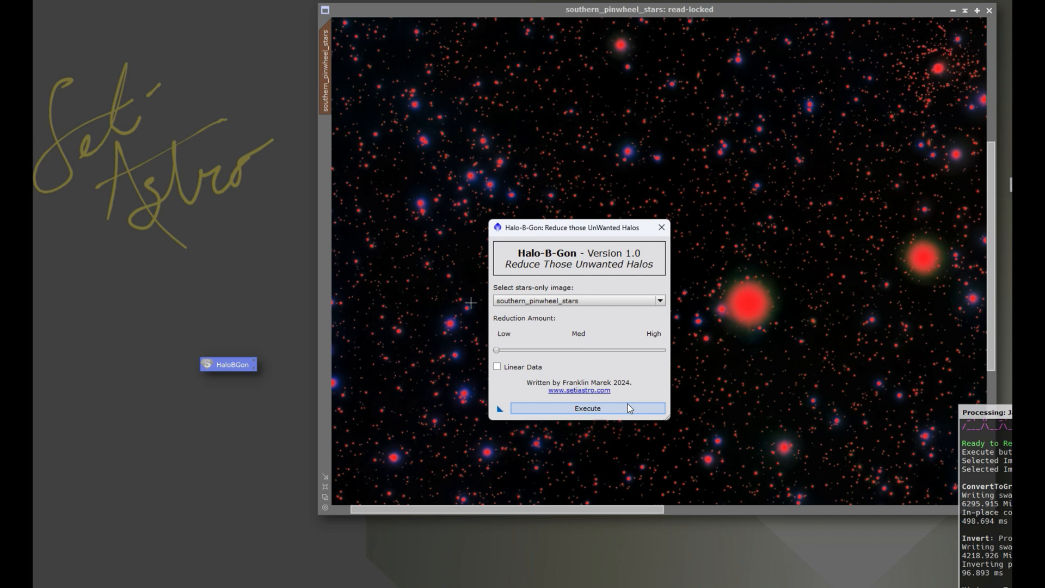
click(585, 409)
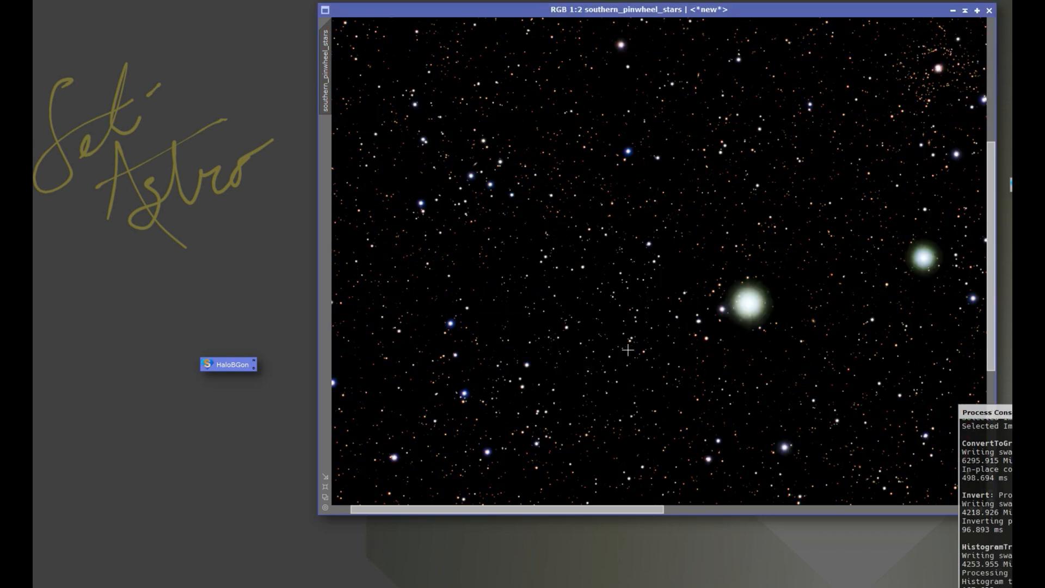
double_click(230, 365)
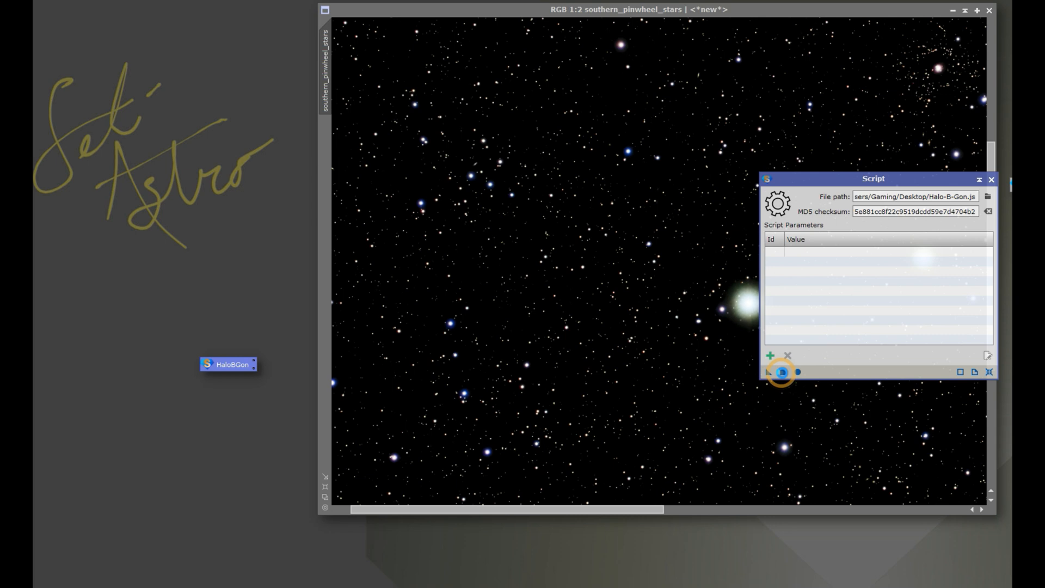
click(782, 372)
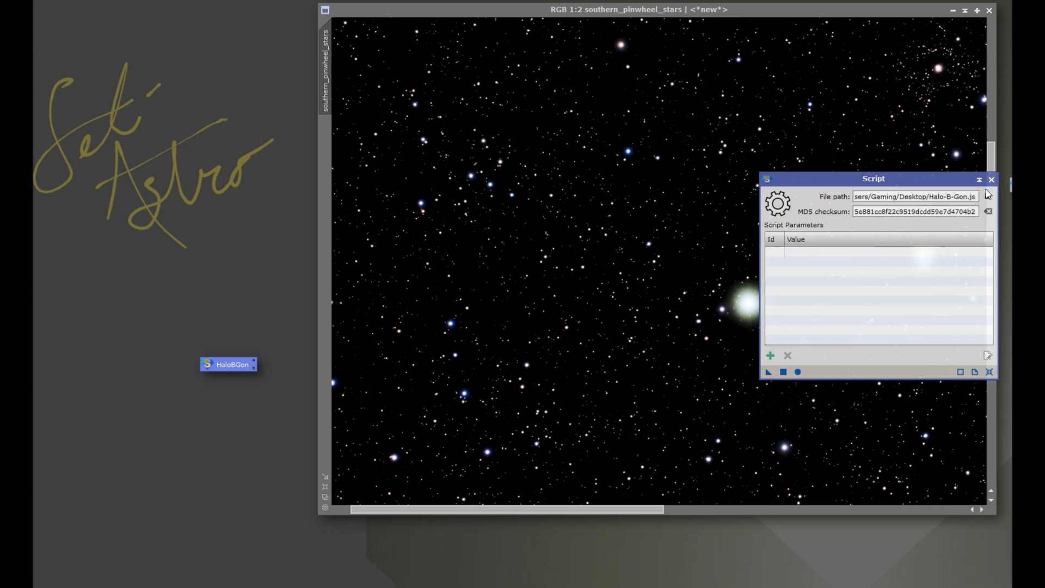
click(228, 365)
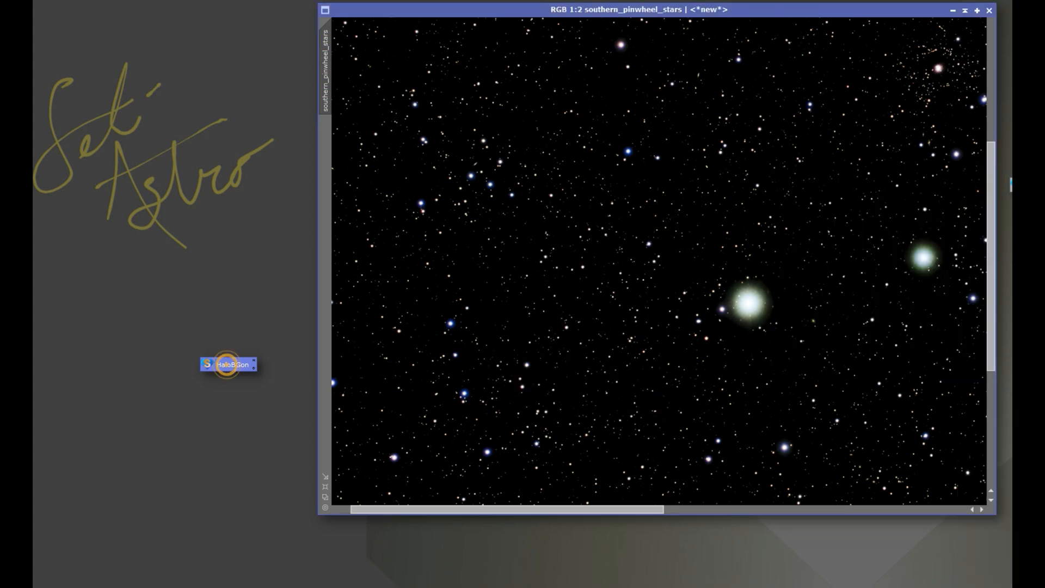
click(228, 363)
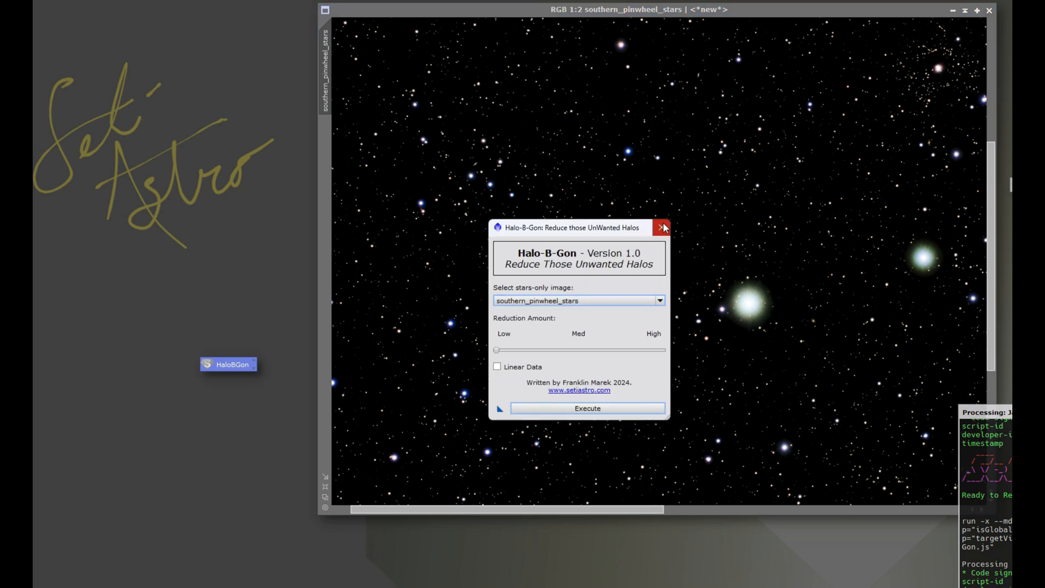
click(661, 227)
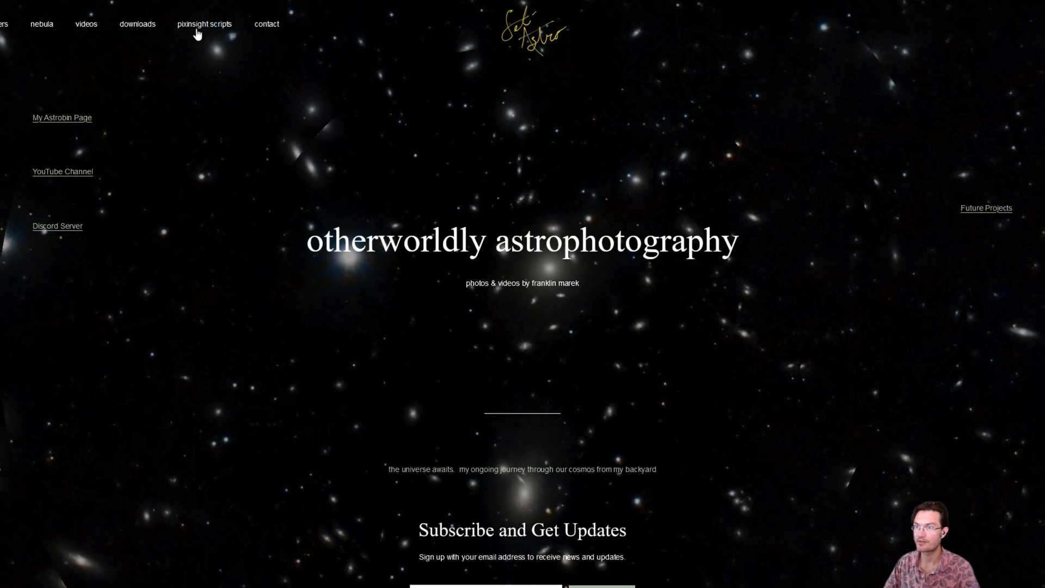
Go to the Setiastro PixInsight scripts page showing the Halo-B-Gon download.
click(204, 24)
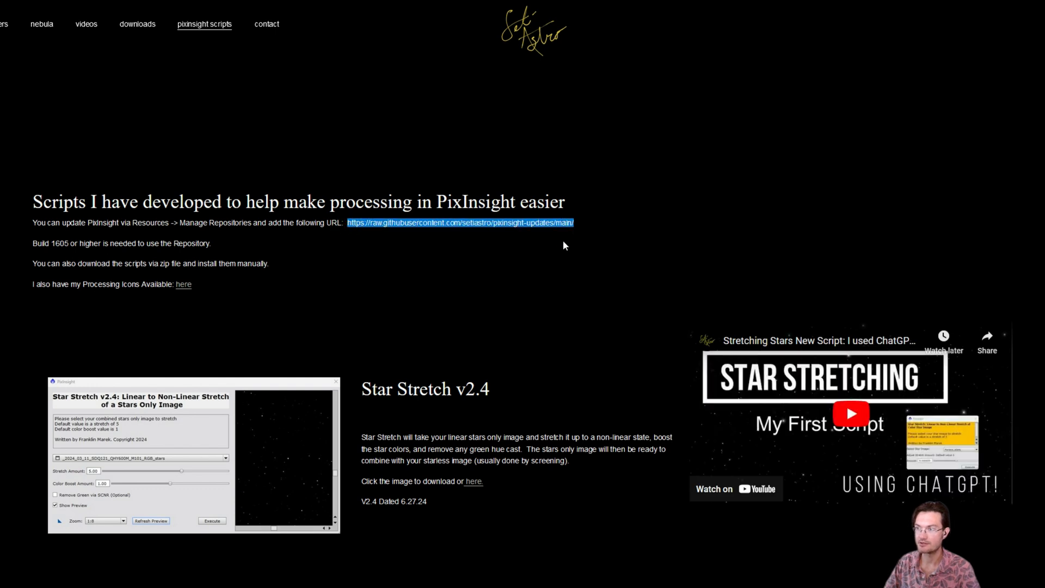
click(438, 302)
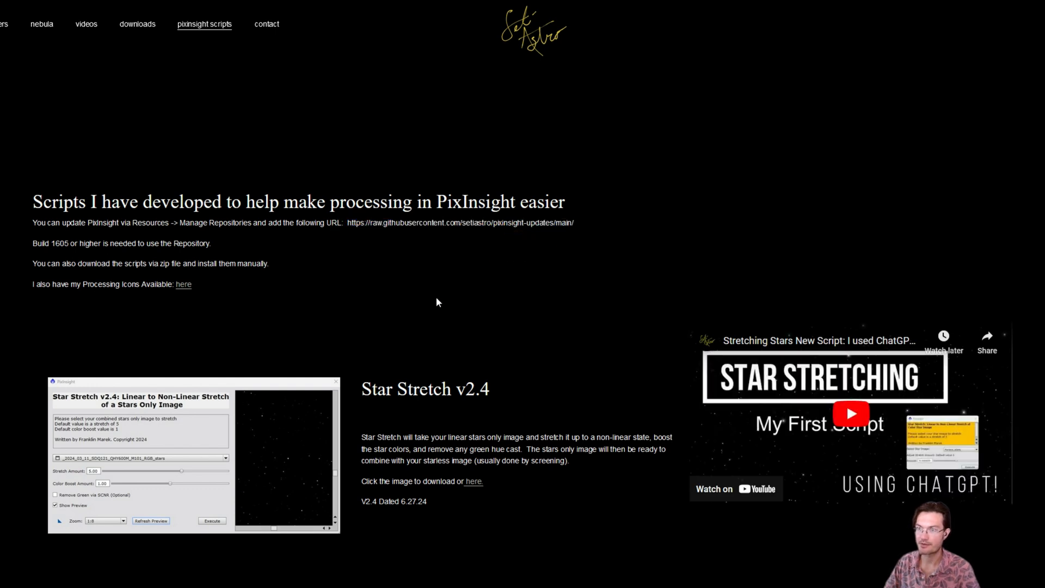
mouse_move(382, 300)
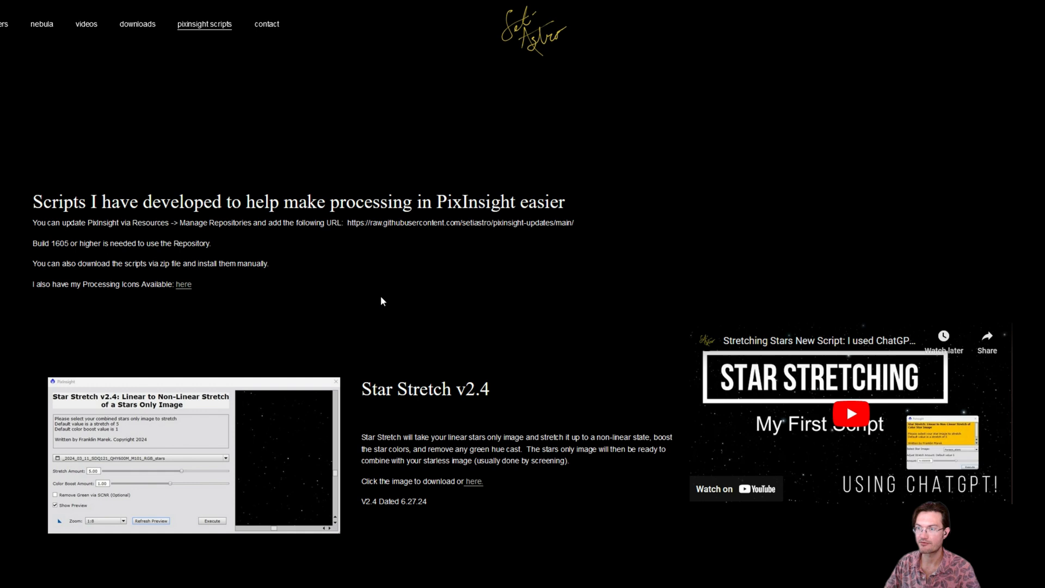
scroll(down, 3)
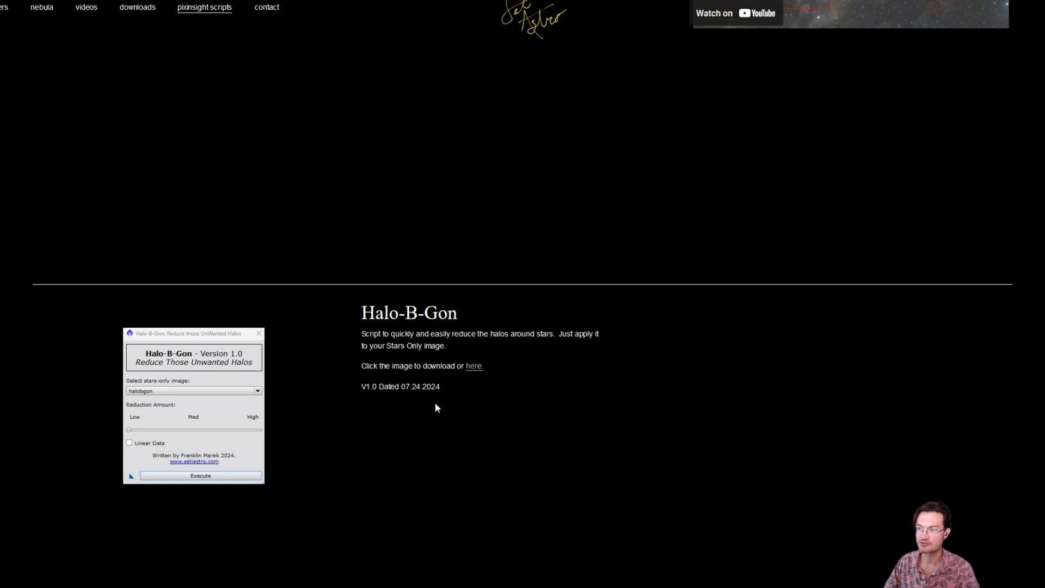
mouse_move(270, 381)
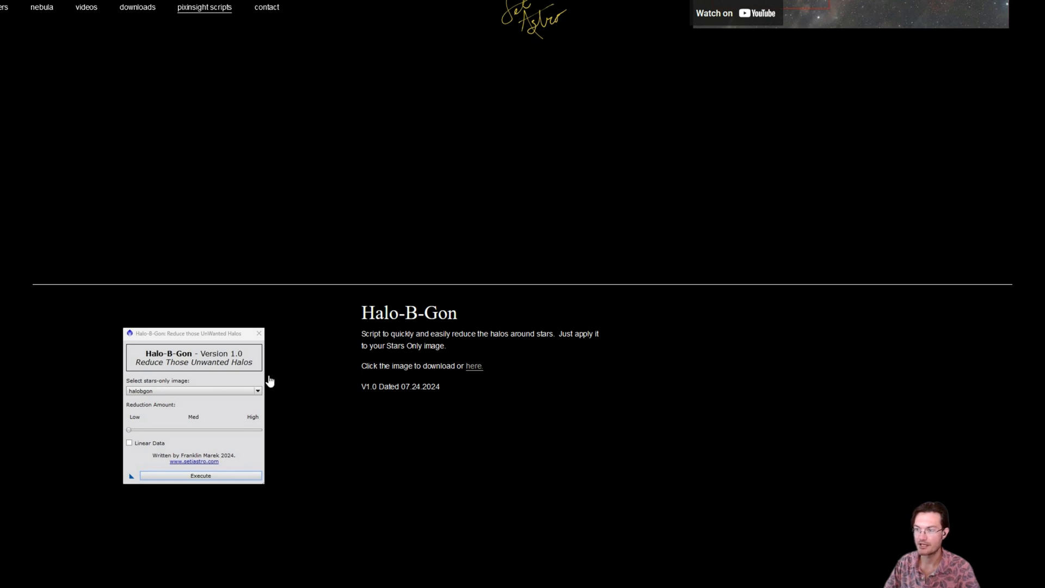
mouse_move(392, 451)
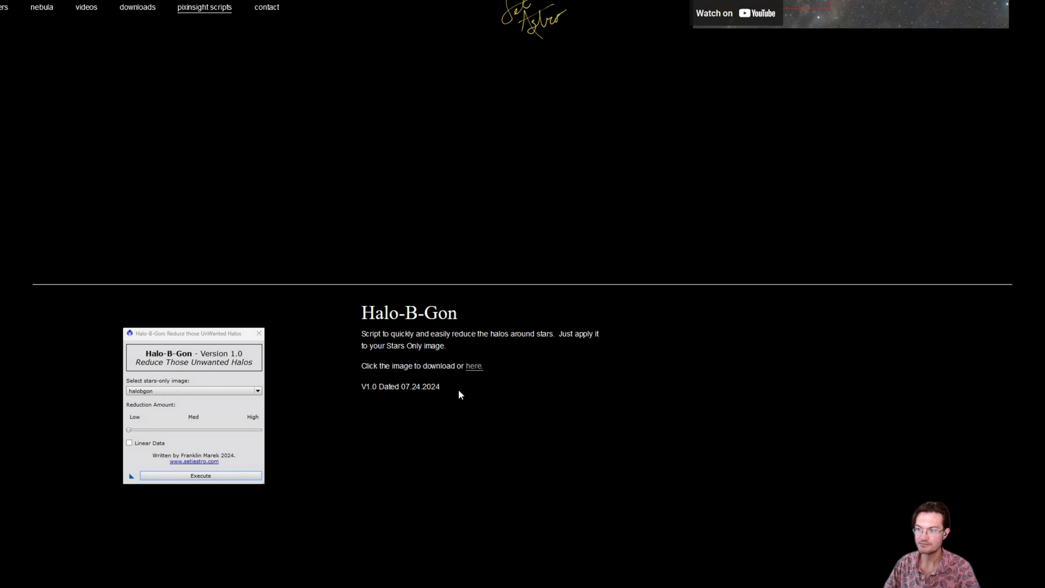
mouse_move(442, 383)
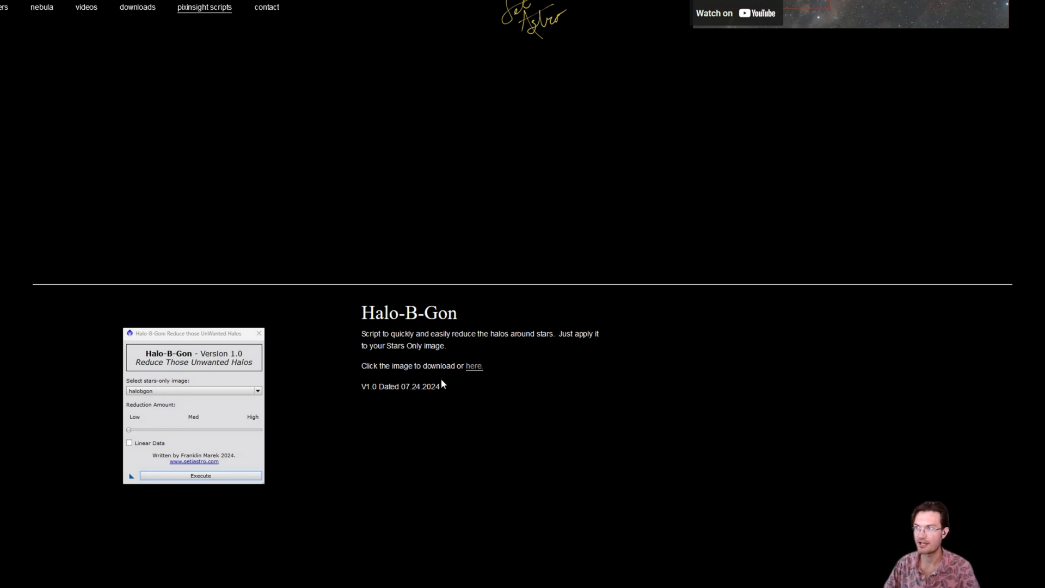